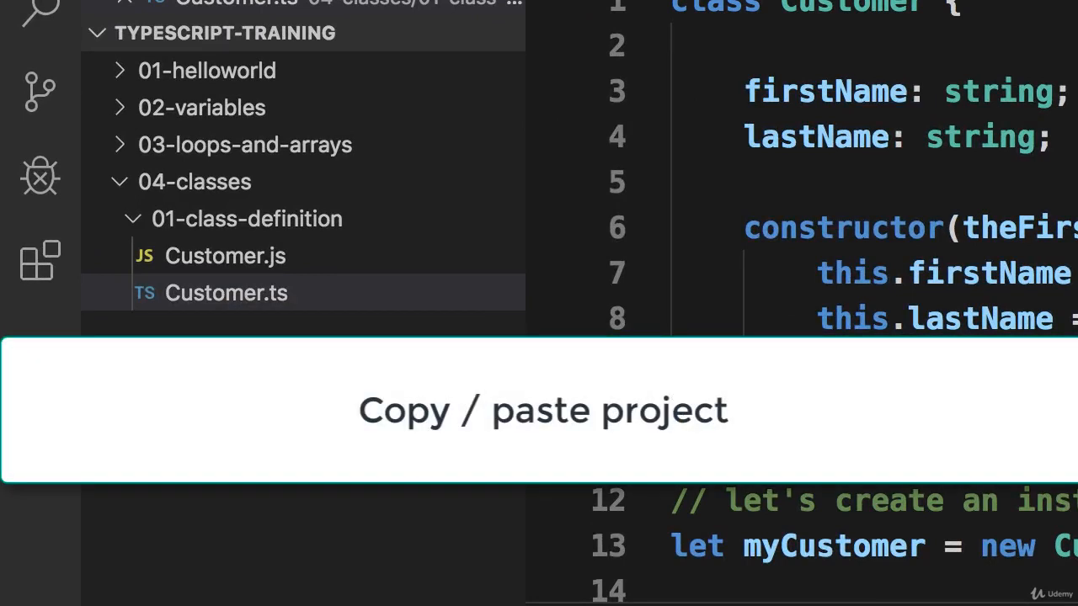
Step: Copy the 01-class-definition folder and paste it into 04-classes as '01-class-definition copy'
click(246, 219)
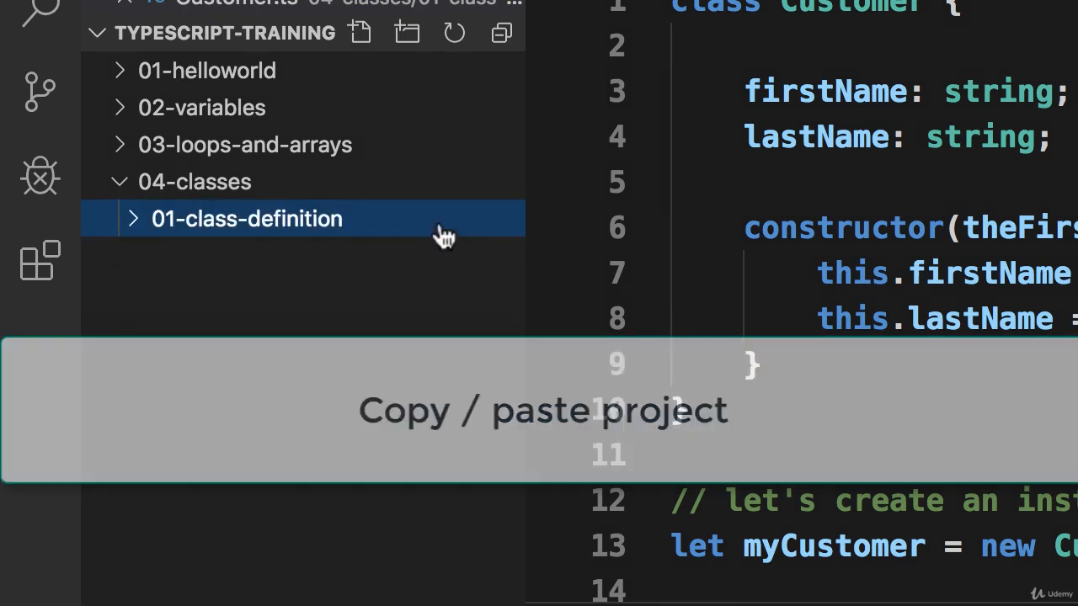
right_click(246, 219)
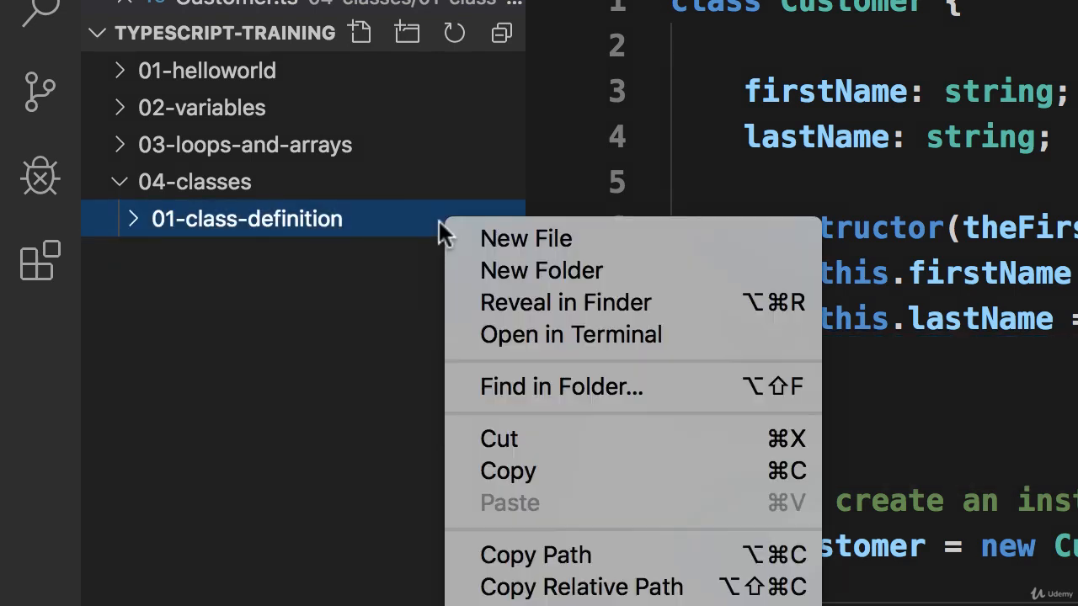
mouse_move(509, 489)
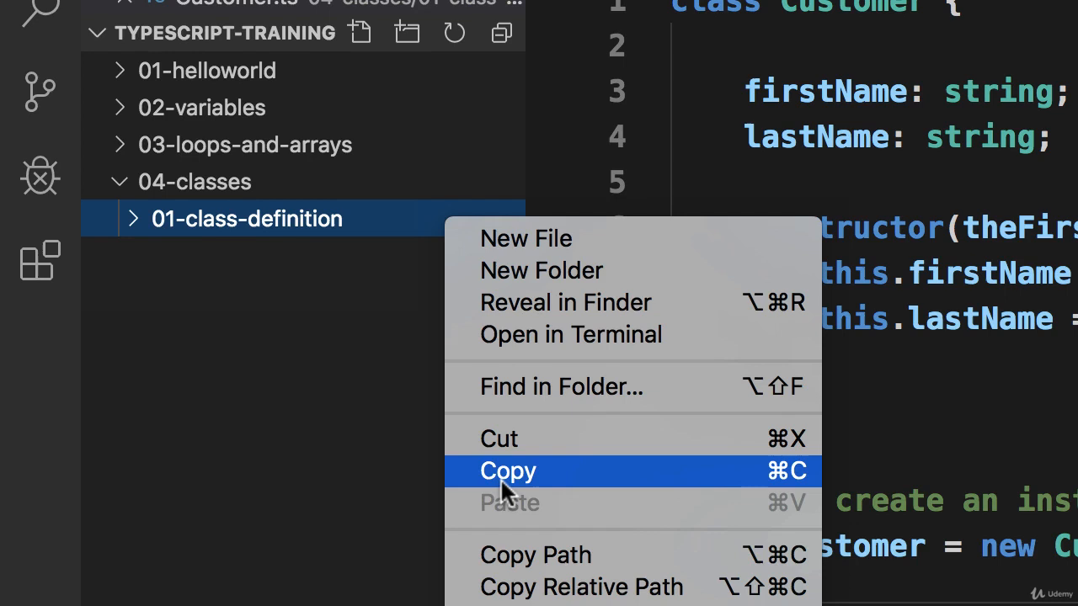
click(509, 472)
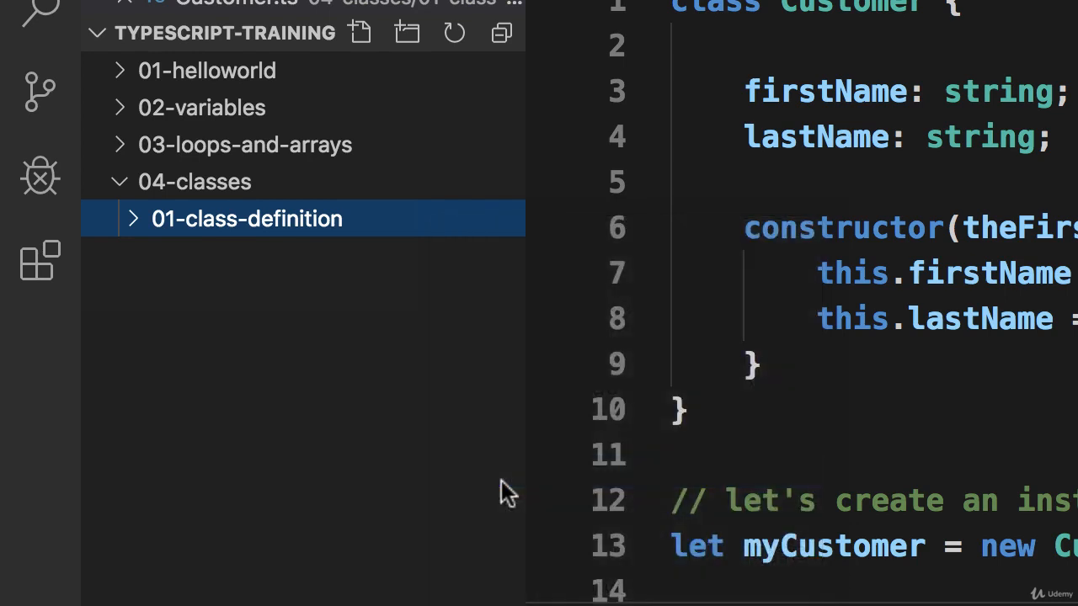
click(196, 182)
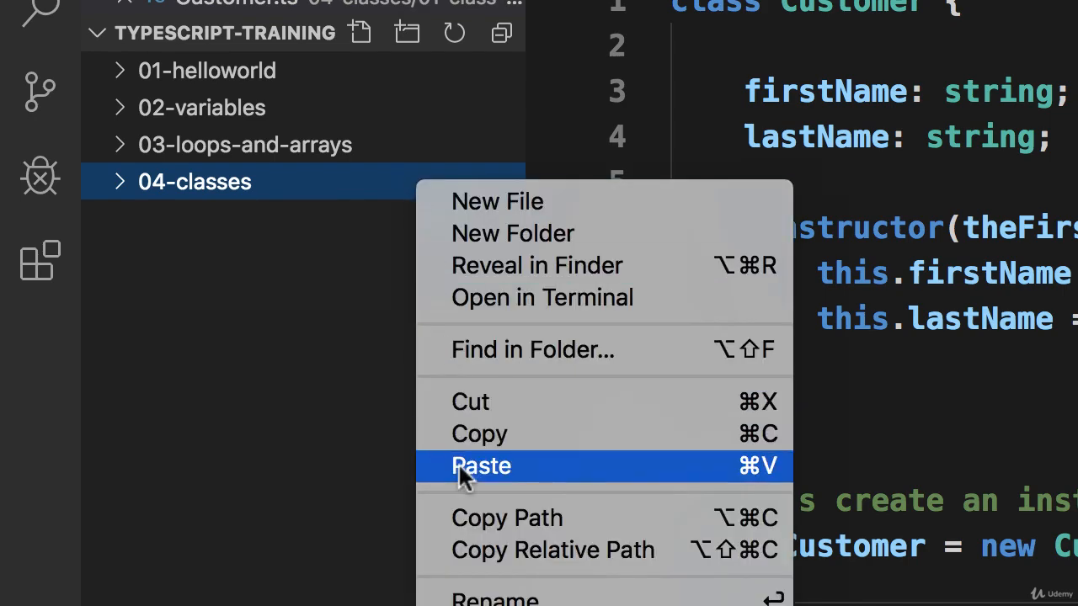
click(482, 465)
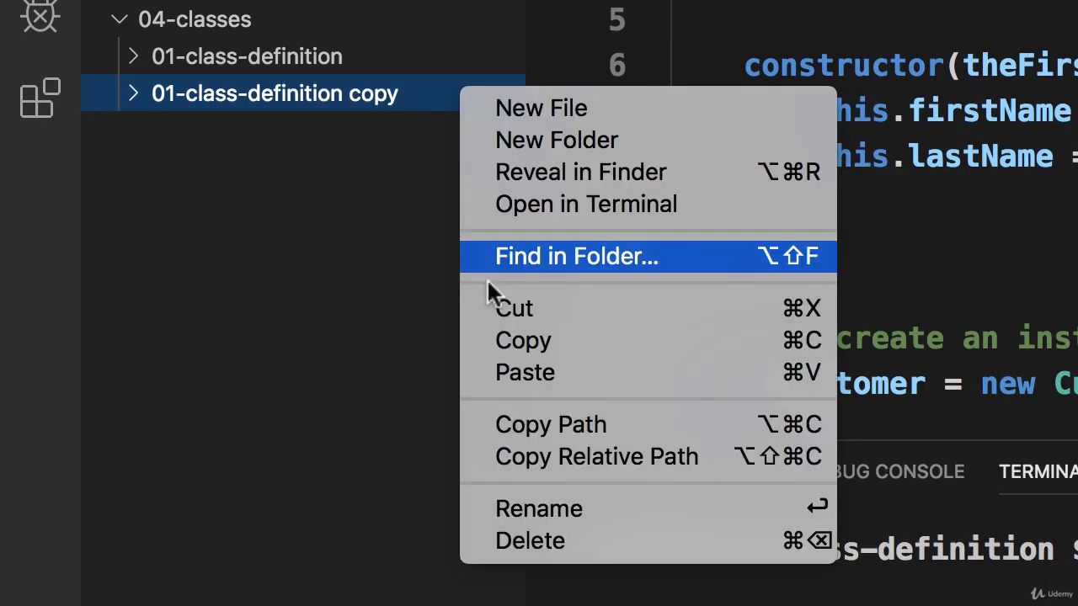
Step: Rename the copied folder to 02-access-modifiers
click(538, 509)
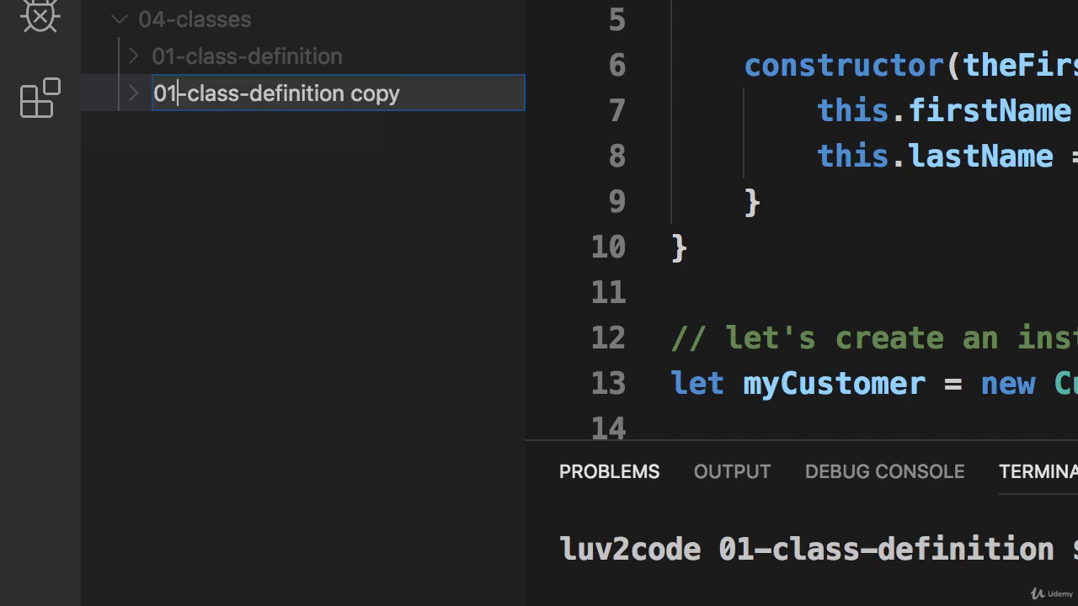
text(02-a)
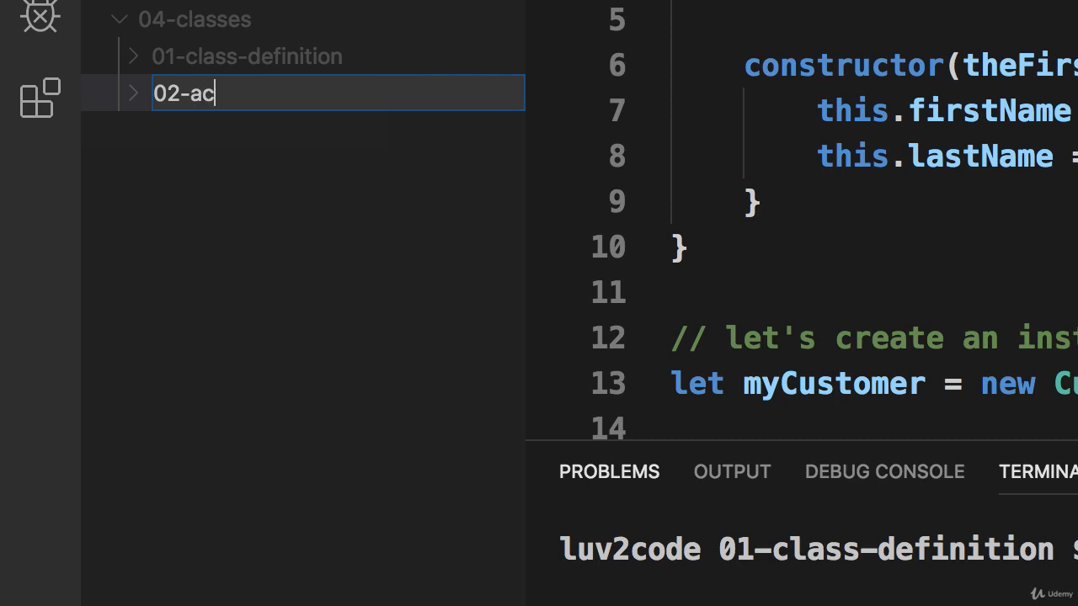
text(cess-modifiers)
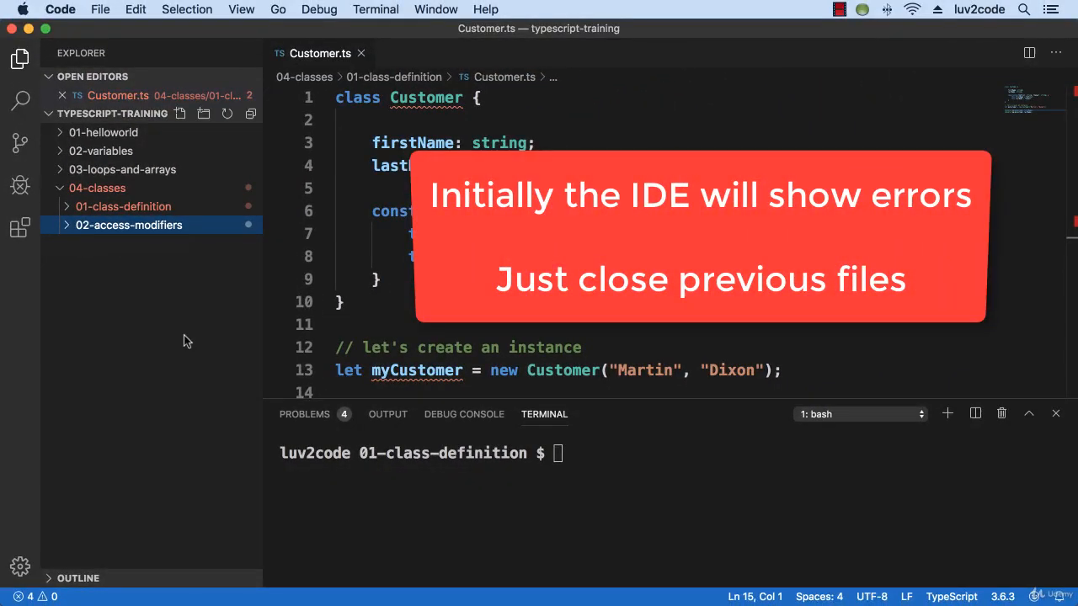
mouse_move(296, 421)
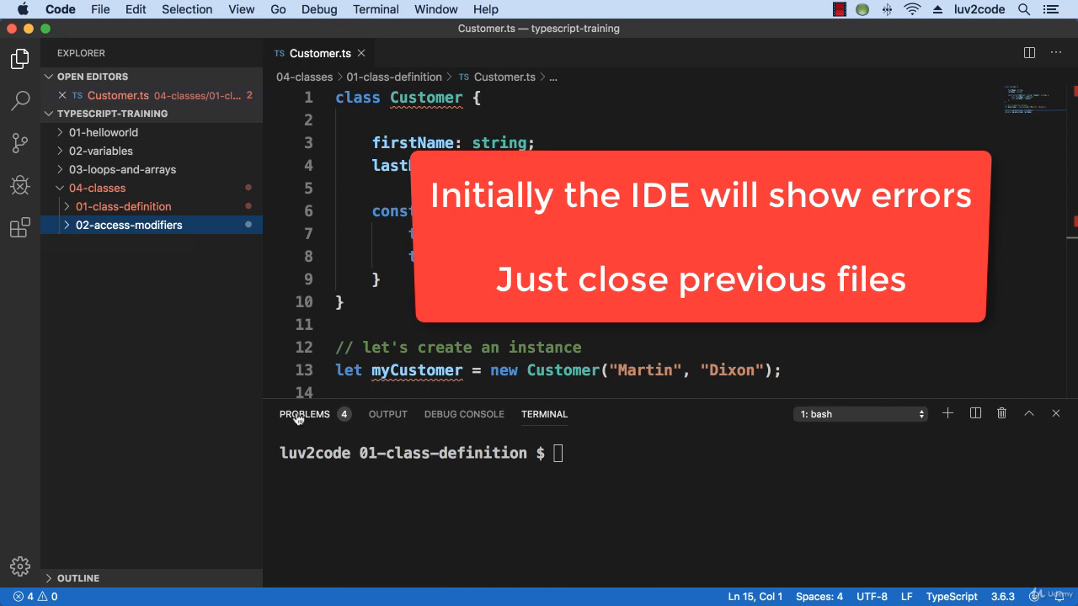
Step: Review the duplicate-identifier errors in PROBLEMS and close the old Customer.ts editor
click(305, 415)
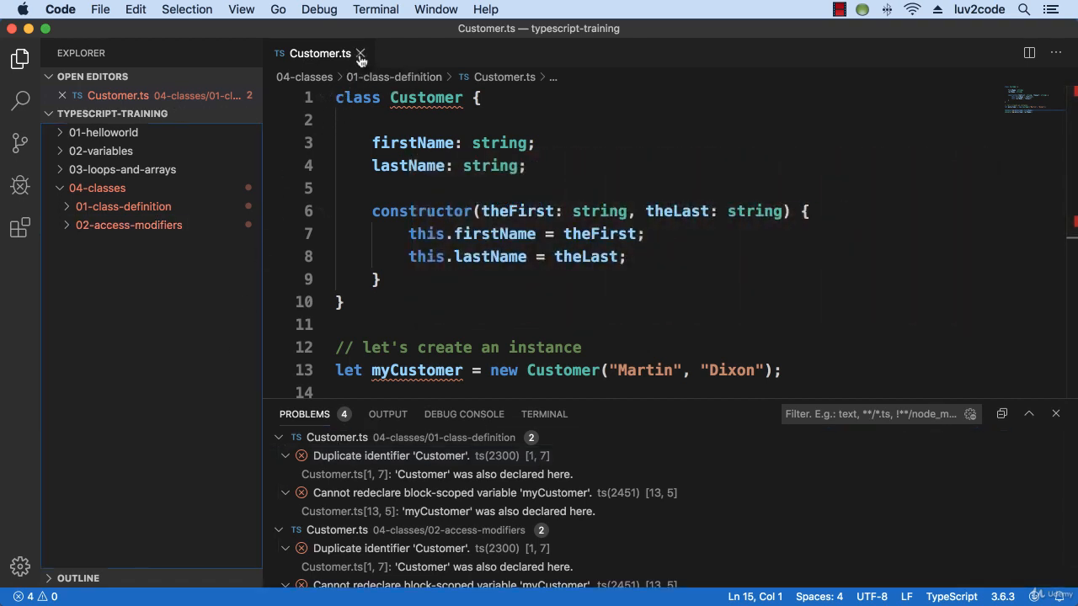
click(357, 52)
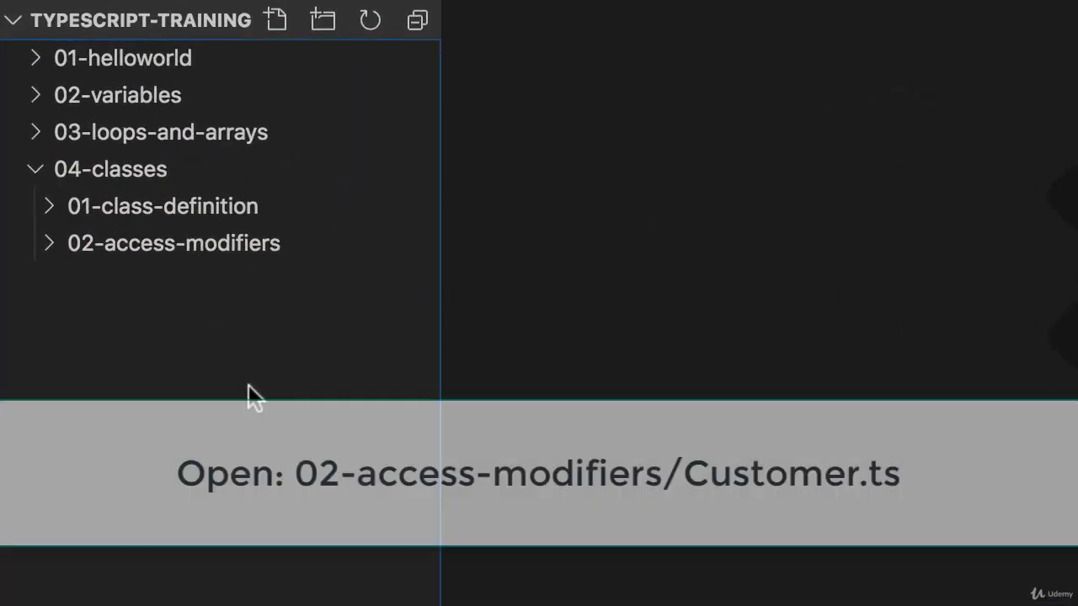
Step: Open Customer.ts from the expanded 02-access-modifiers folder
click(174, 243)
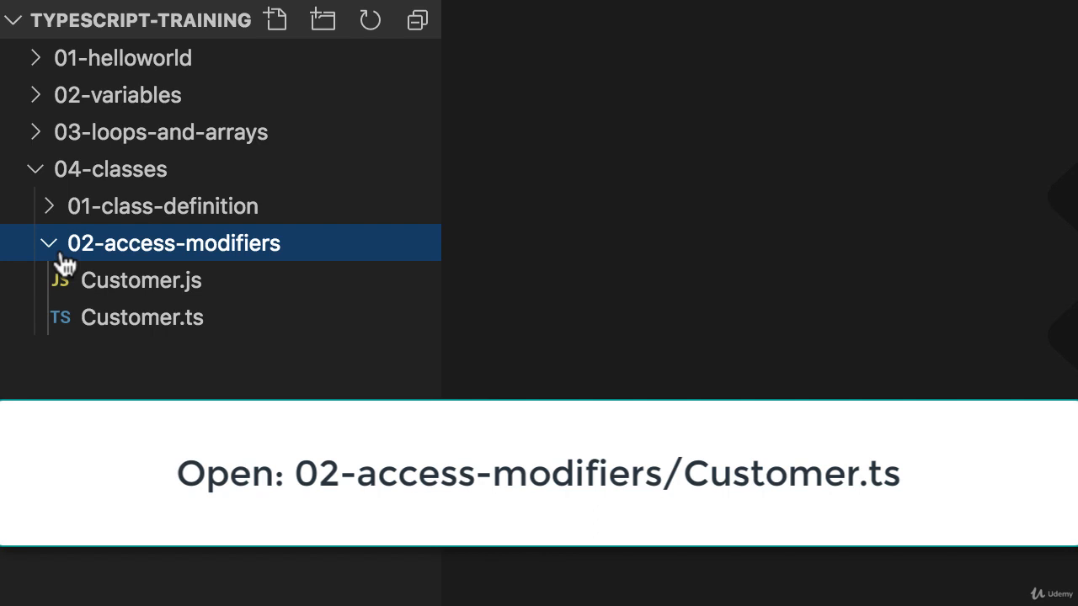
mouse_move(132, 330)
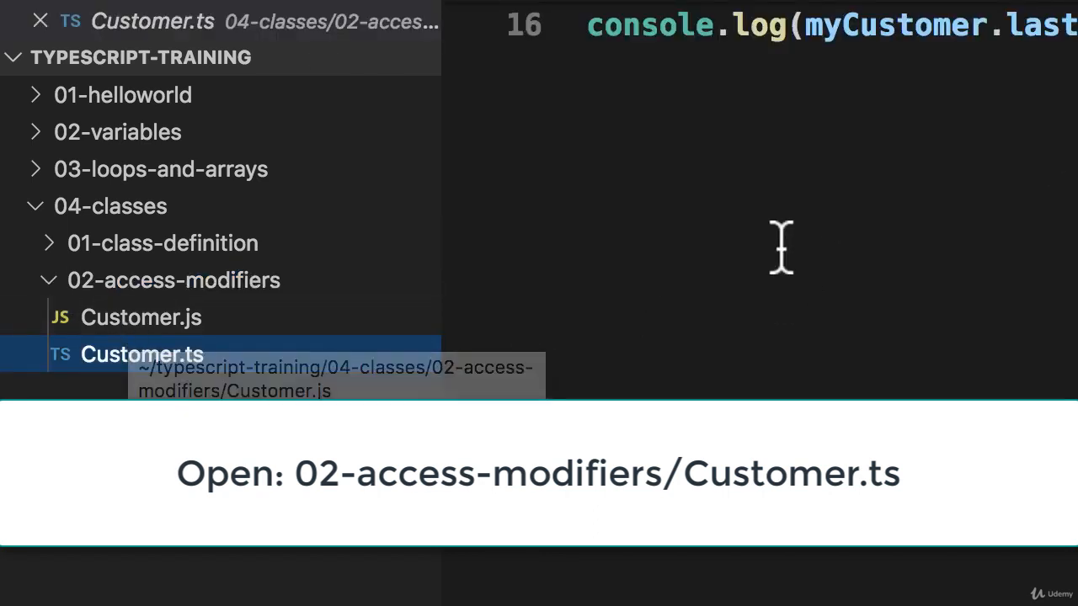
click(142, 353)
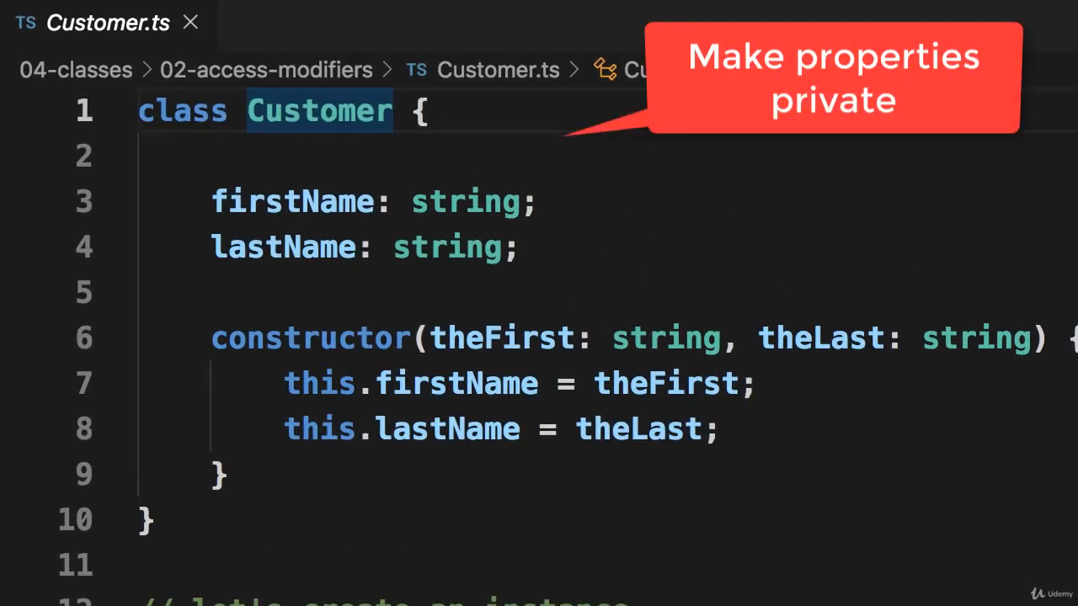
Step: Mark the firstName and lastName field declarations as private
double_click(293, 202)
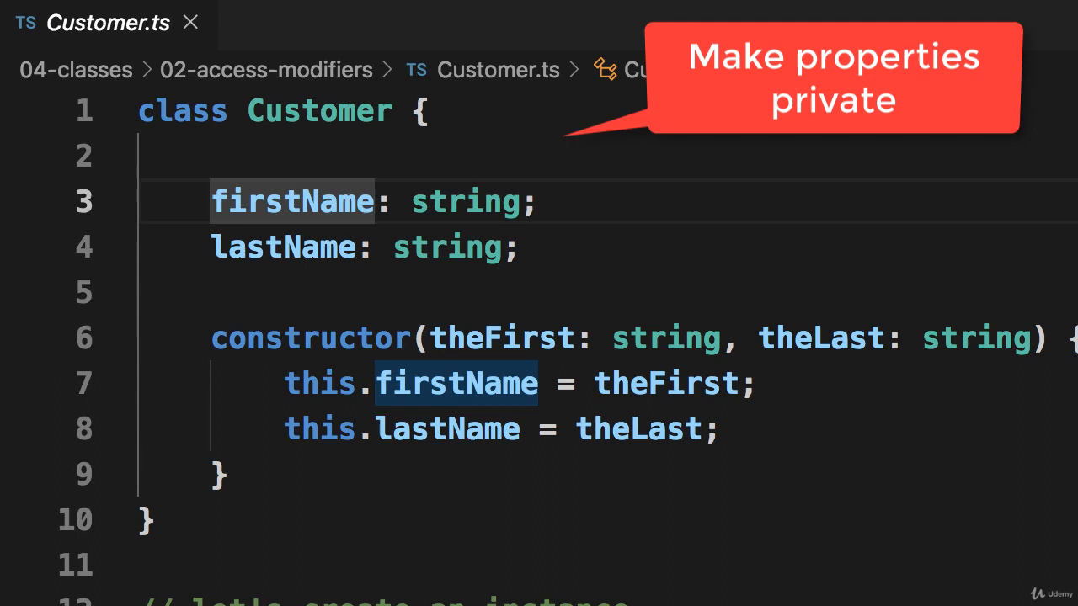
text(private)
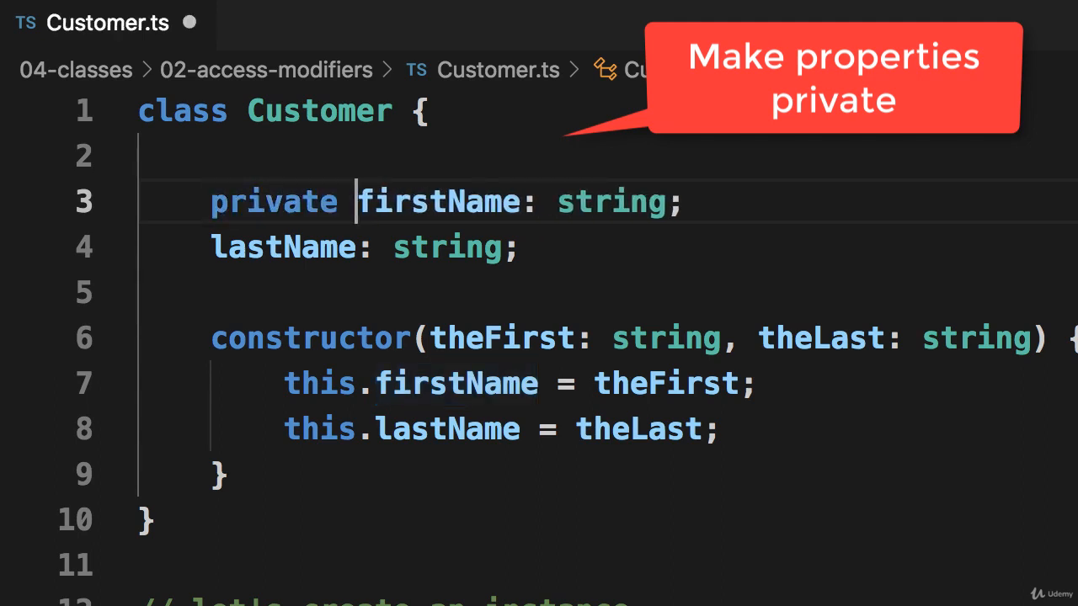
double_click(283, 246)
text(private )
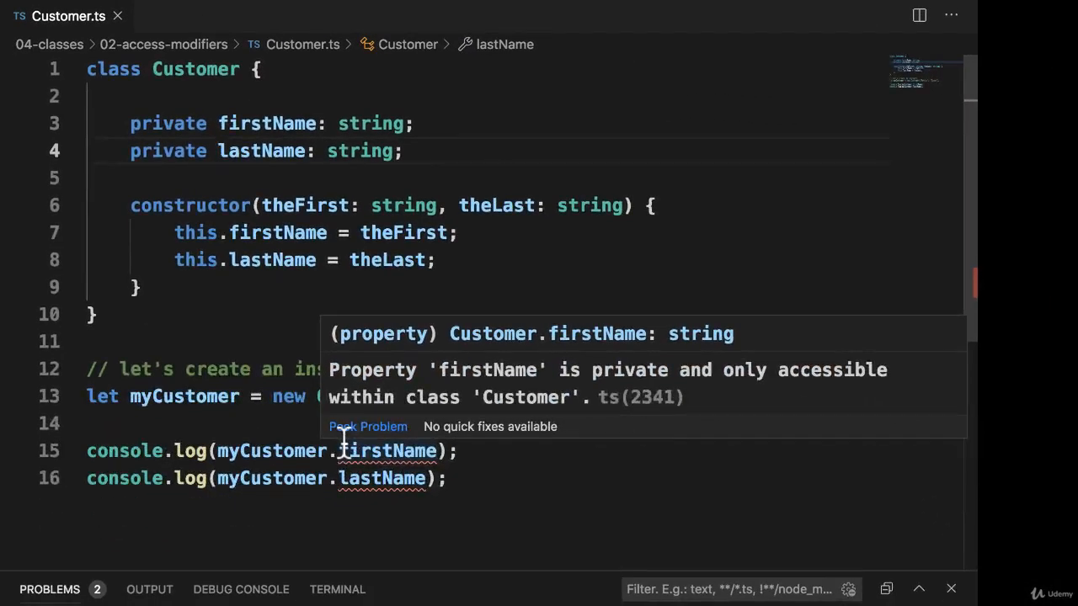
mouse_move(306, 427)
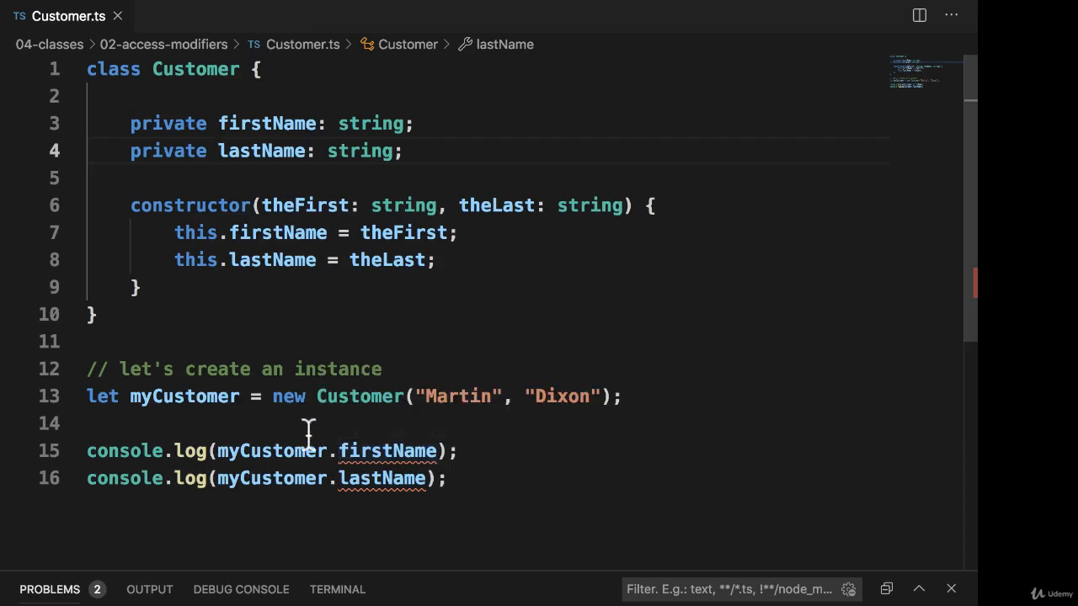
mouse_move(360, 488)
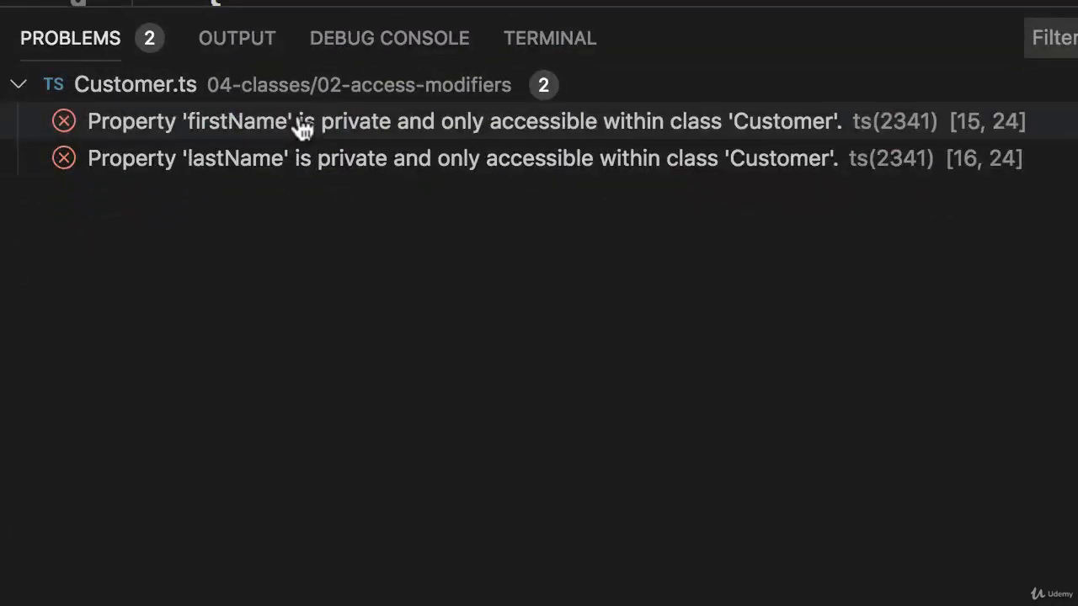
mouse_move(229, 210)
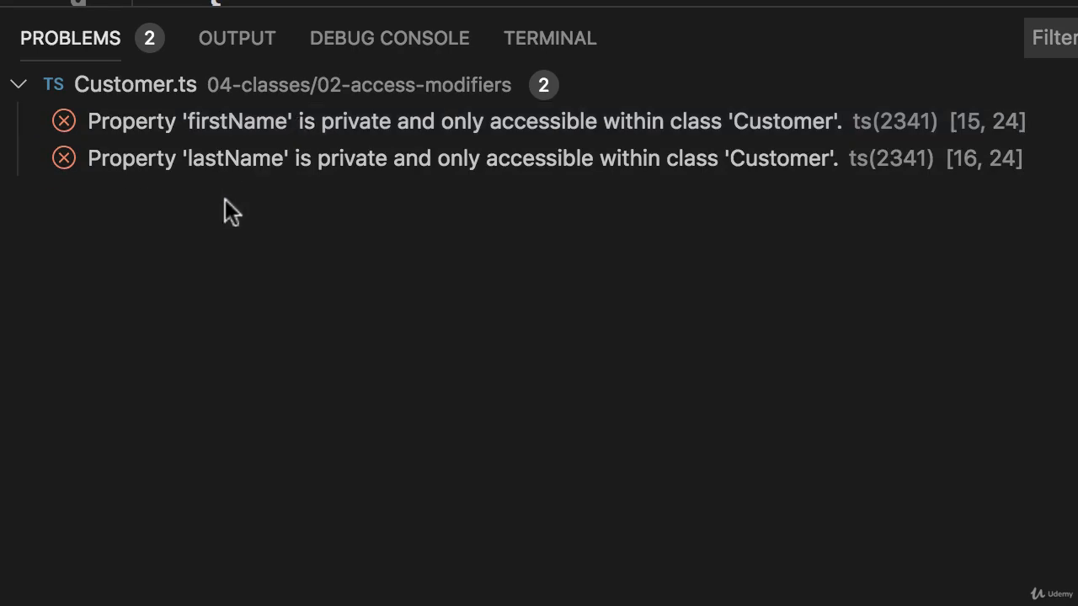
mouse_move(226, 37)
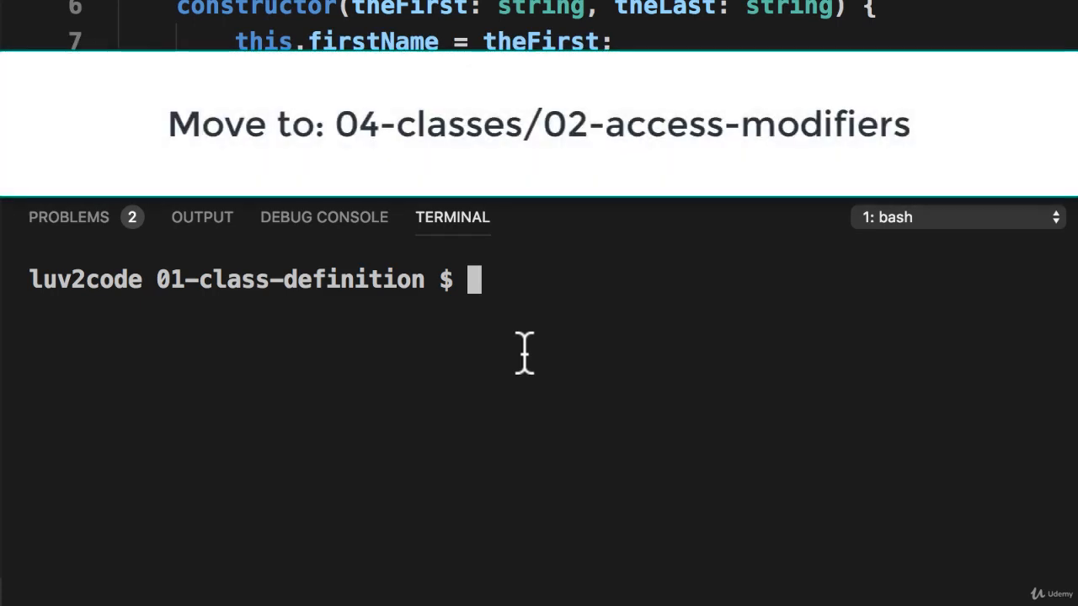
Step: Move the terminal into ../02-access-modifiers/ and list its contents
text(cd)
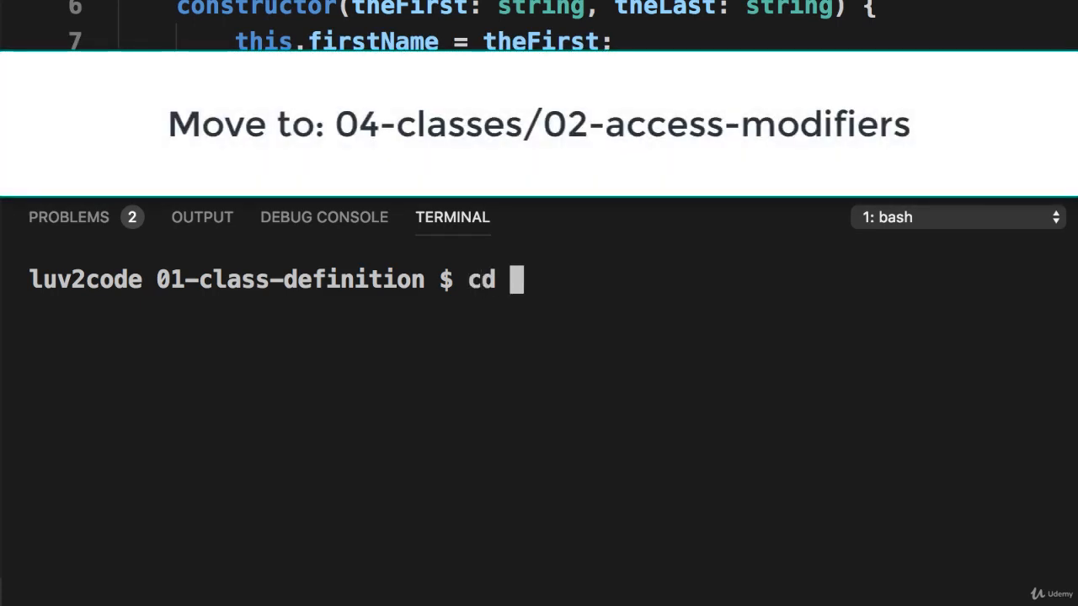
text(../02-access-modifiers/)
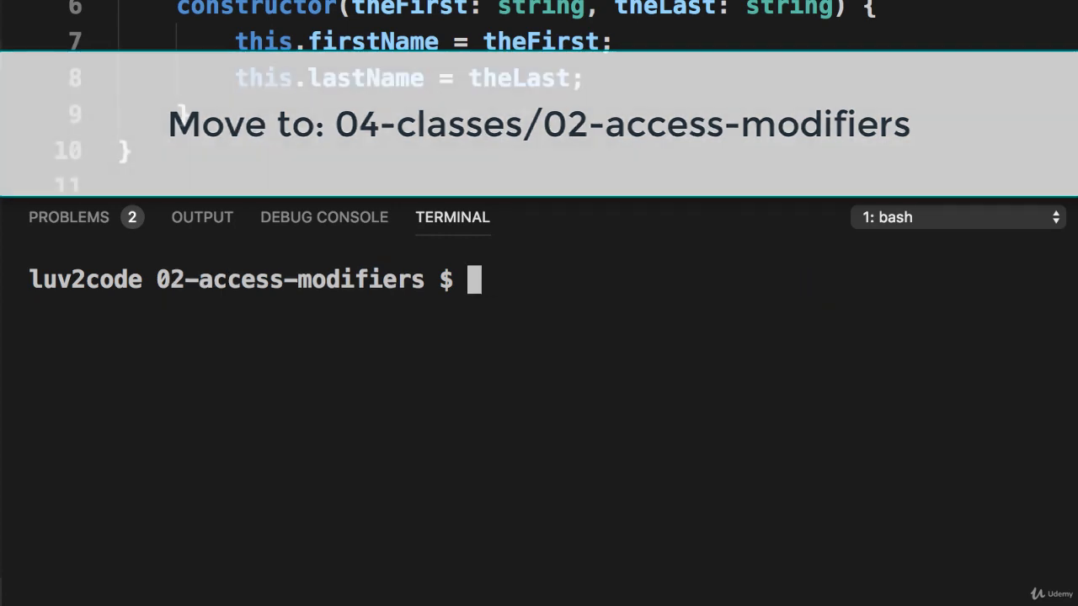
text(ls)
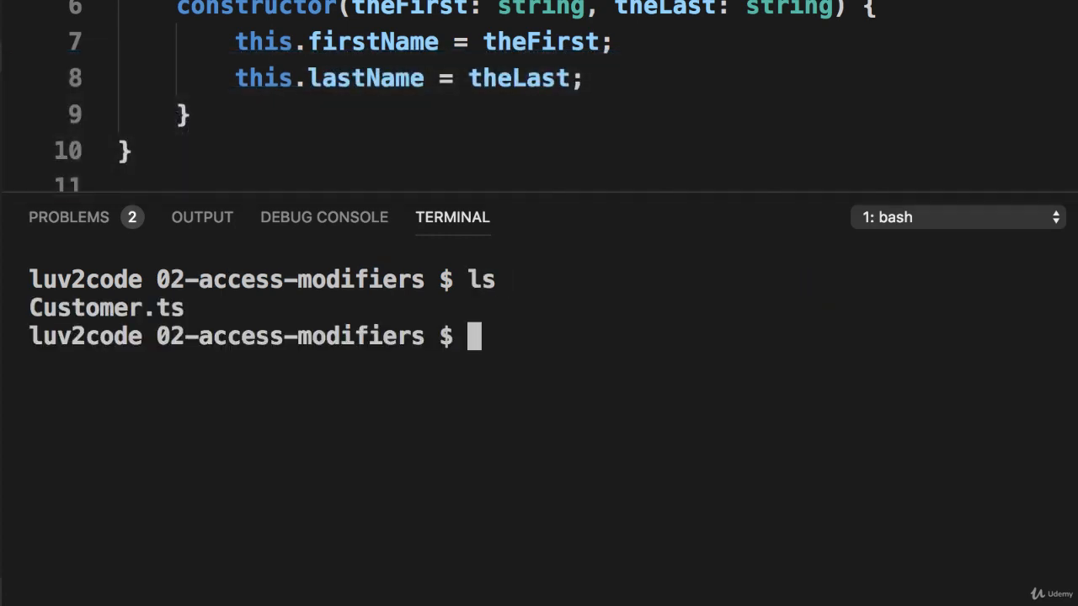
Step: Run tsc Customer.ts, see the private-access errors, and list the folder showing Customer.js
text(tsc)
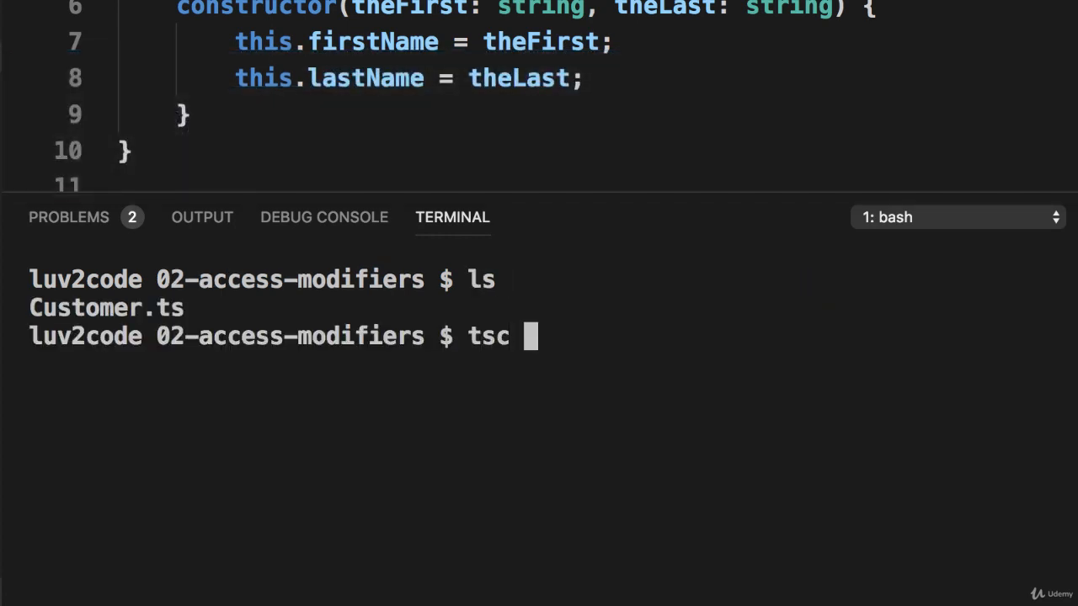
text(Customer.)
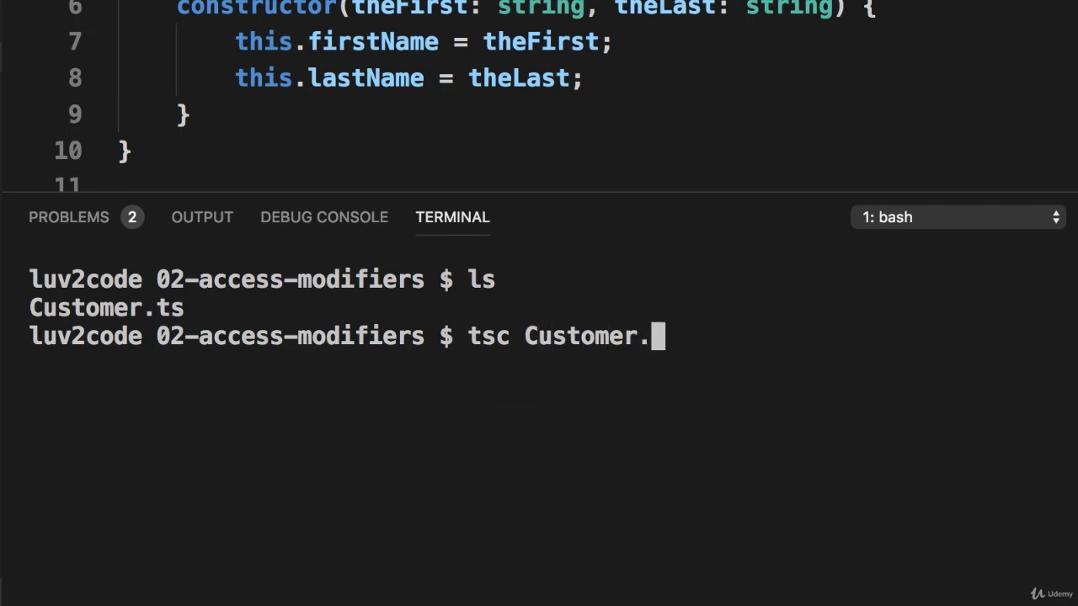
text(ts)
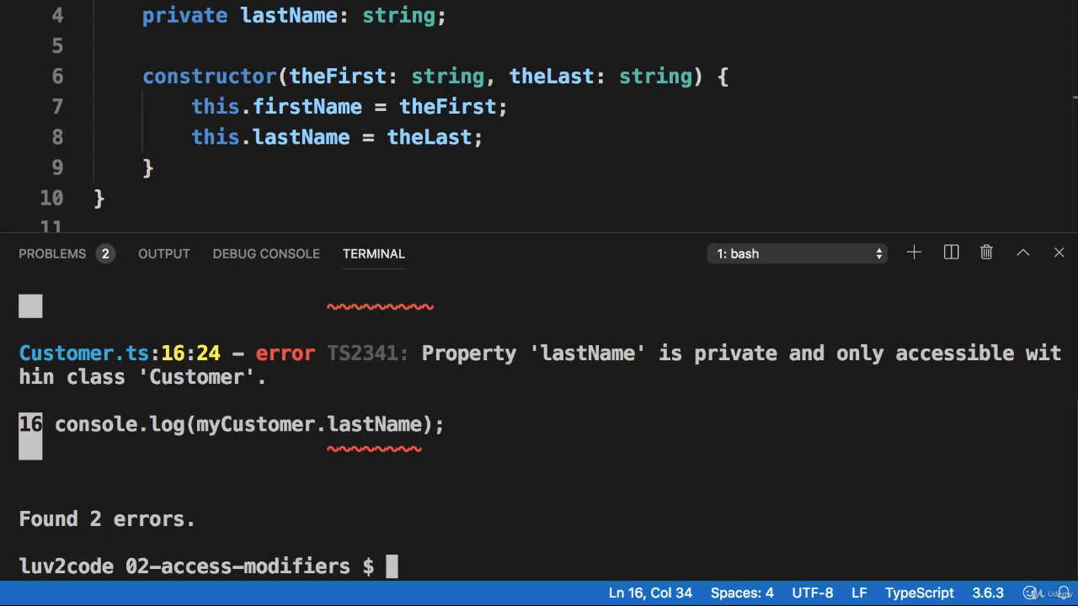
text(tsc Customer.ts)
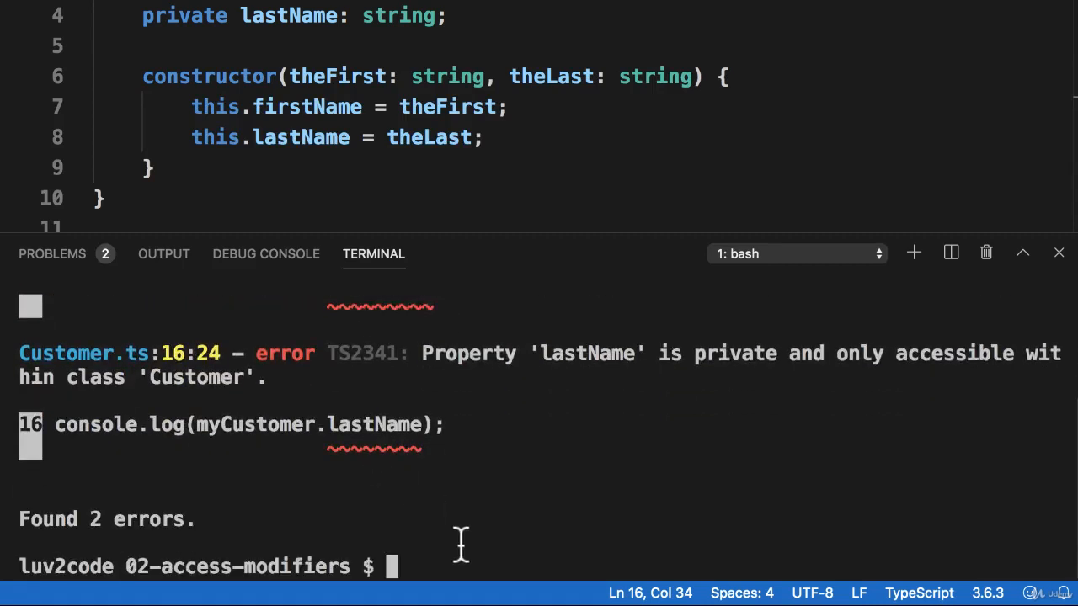
text(ls)
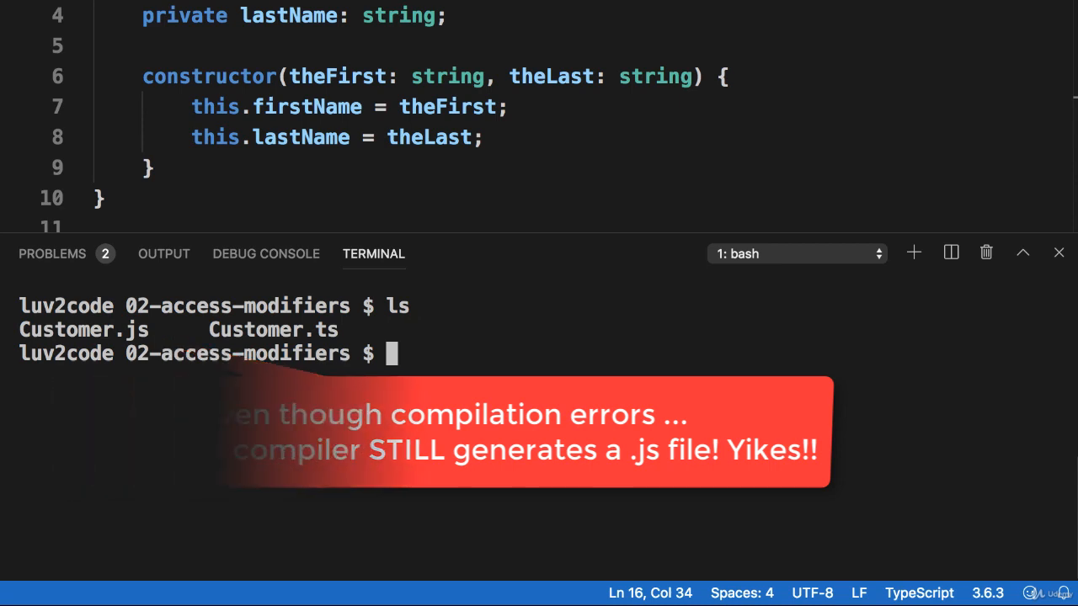
Step: Remove the generated Customer.js from the folder
text(rm)
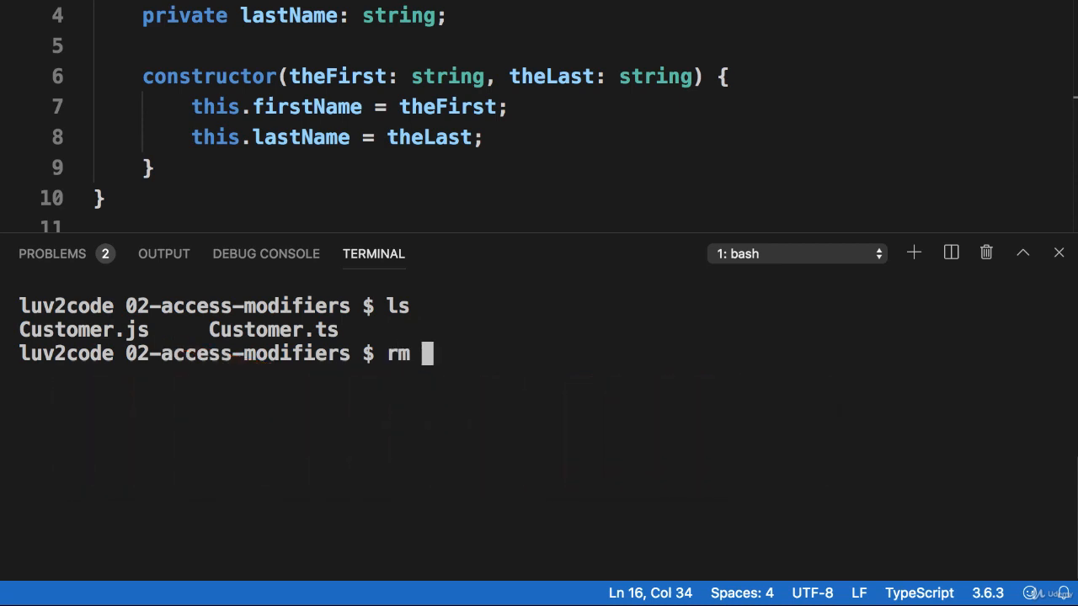
text(Customer.j)
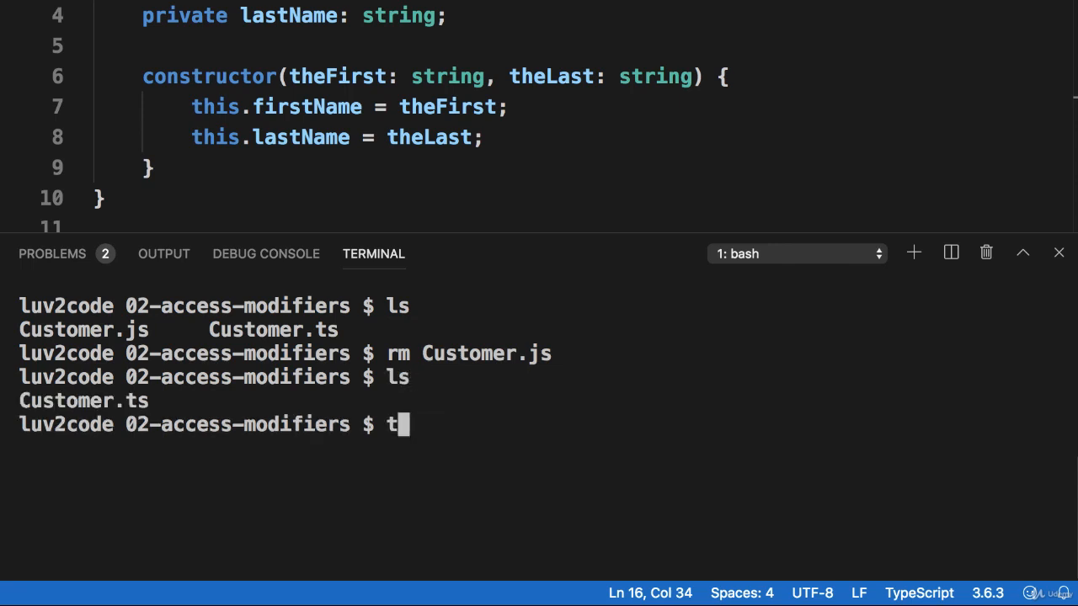
Step: Recompile with tsc --noEmitOnError Customer.ts so errors produce no output, then start a clear command
text(sc -)
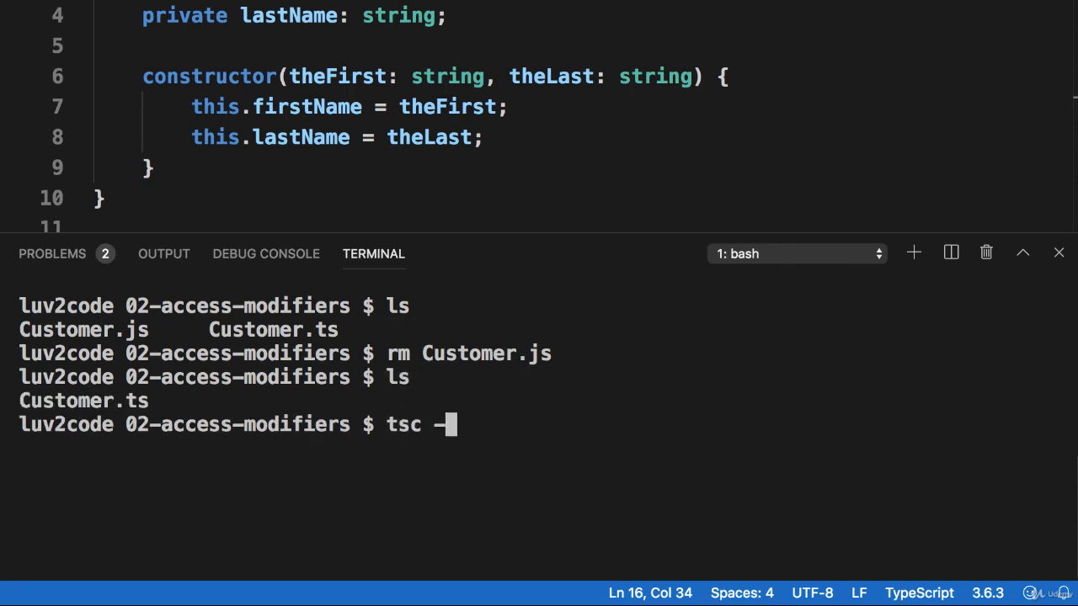
text(-no)
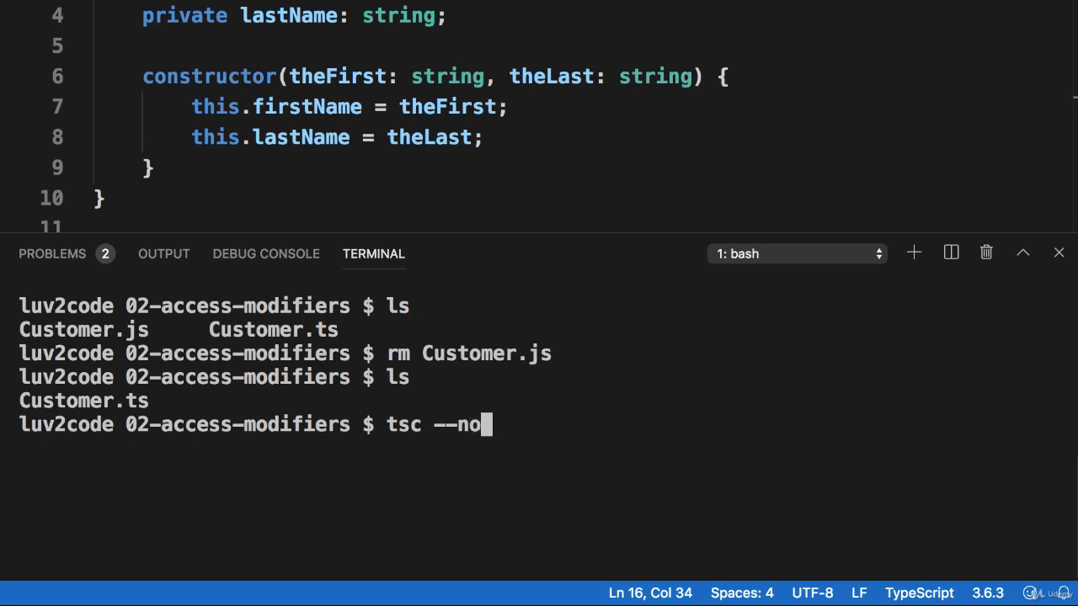
text(EmitOn)
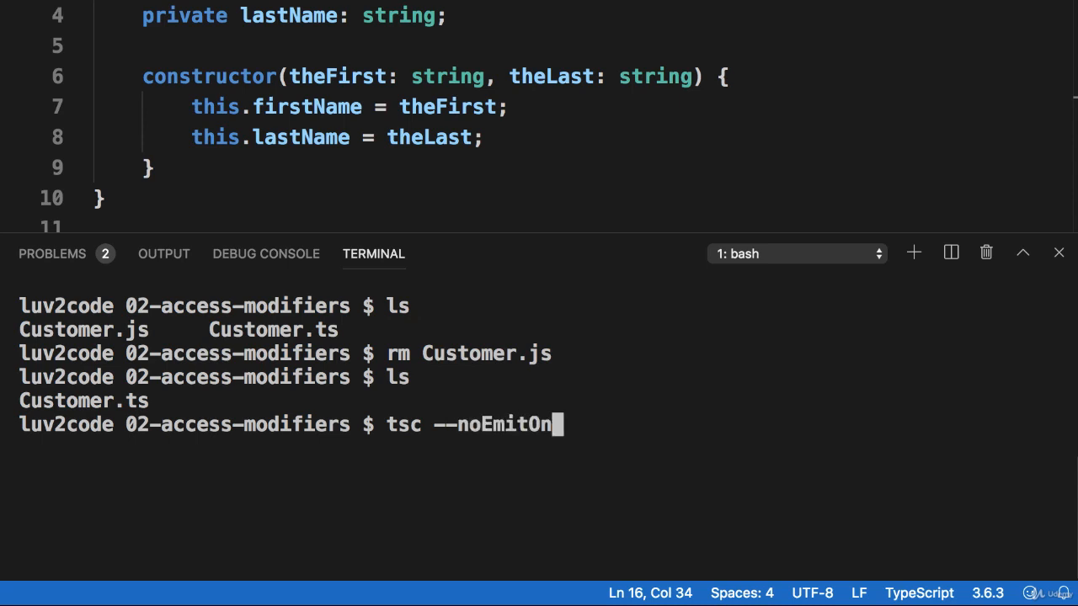
text(Error)
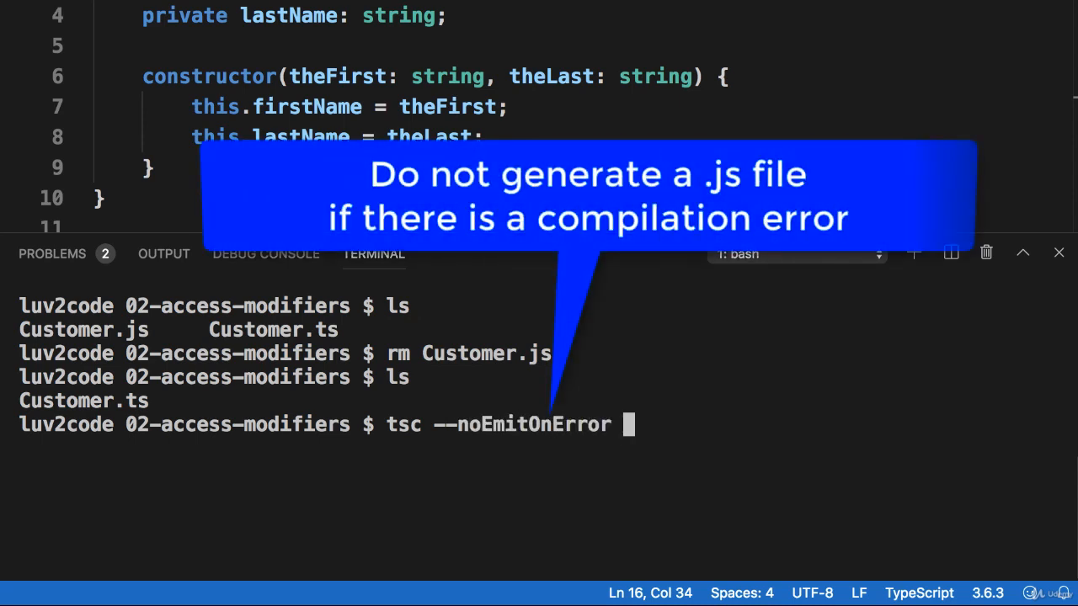
text(Customer.ts)
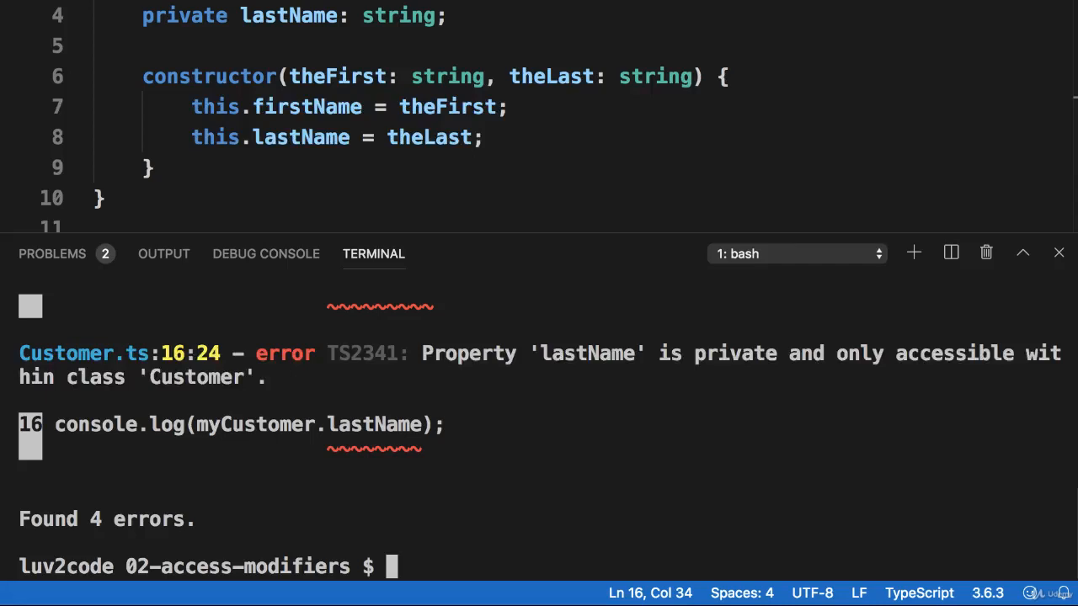
text(clea)
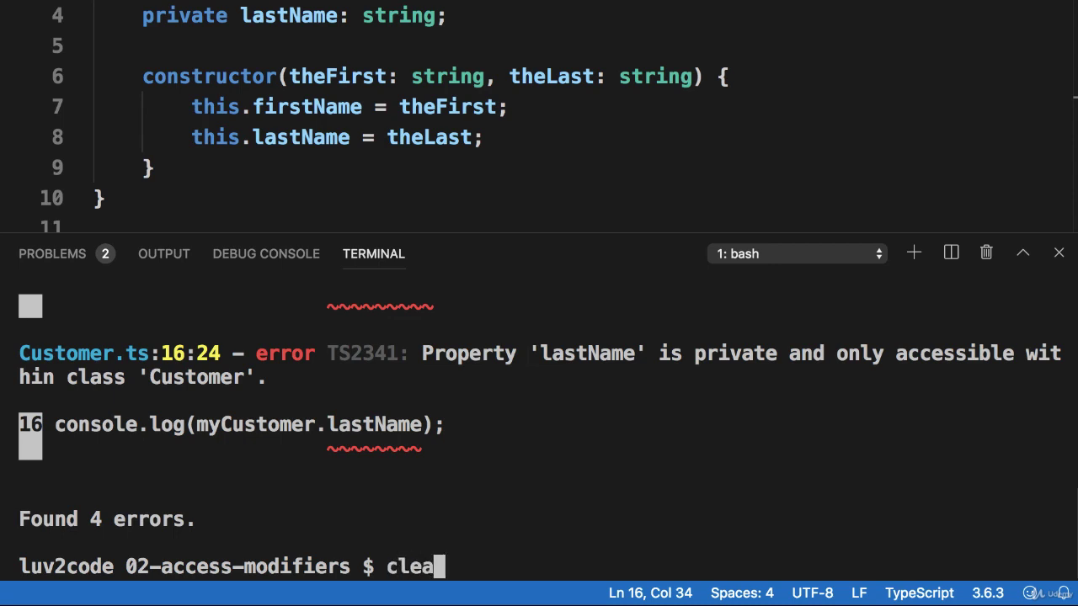
Step: Clear the terminal output
key(Enter)
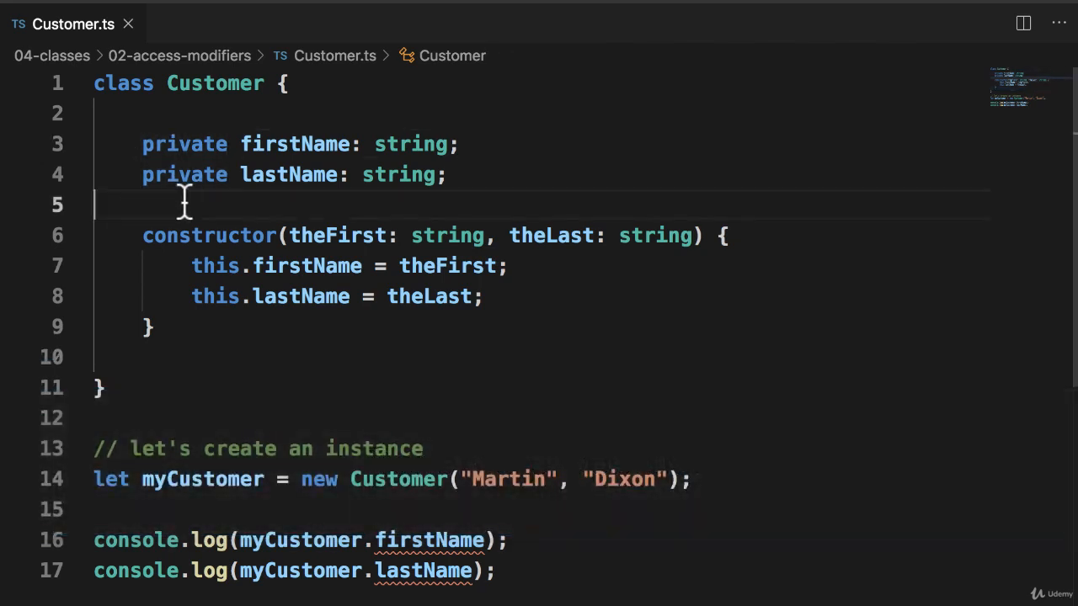
mouse_move(271, 145)
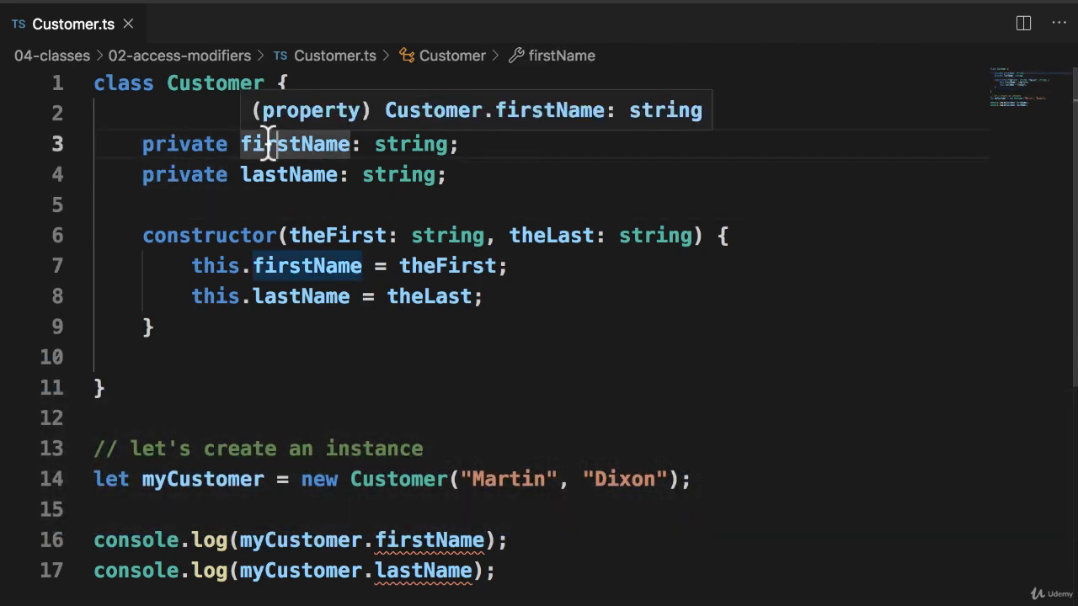
Step: Rename the fields to _firstName and _lastName via Rename Symbol, then select the constructor lines
right_click(269, 145)
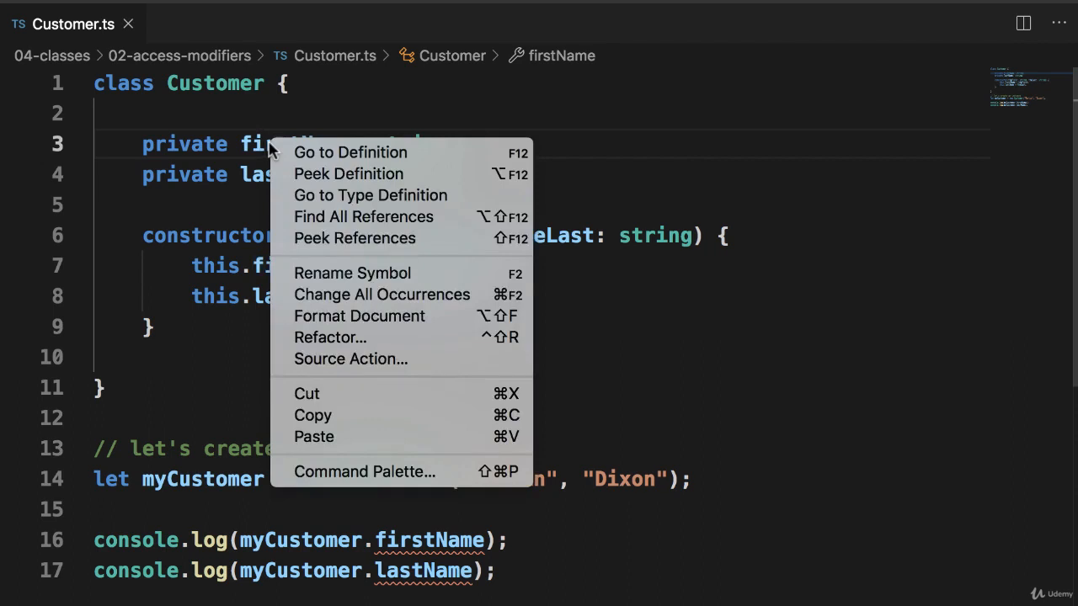
mouse_move(353, 278)
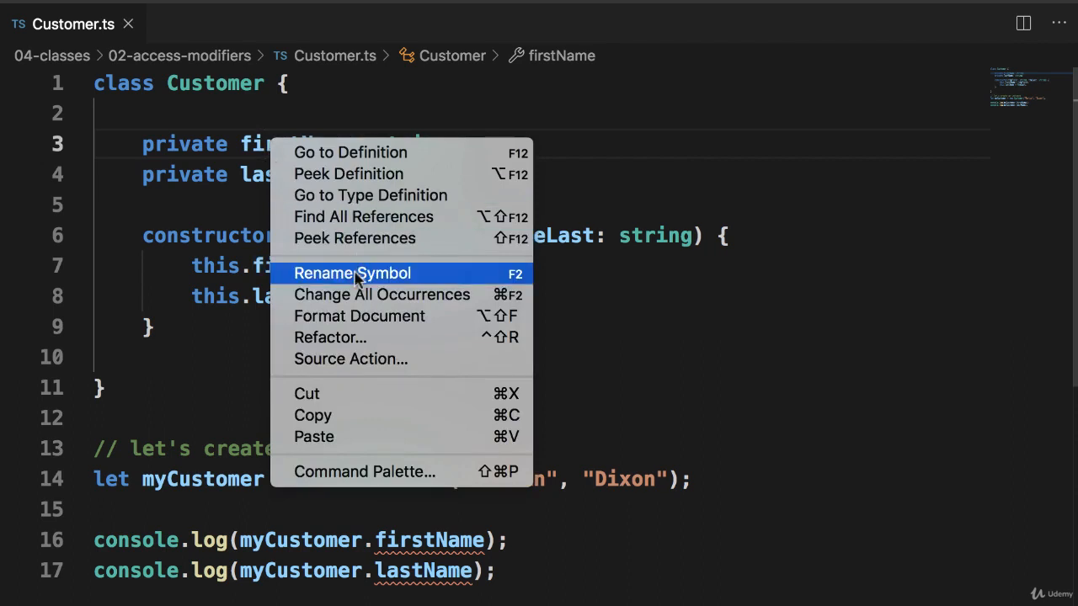
click(352, 272)
text(_)
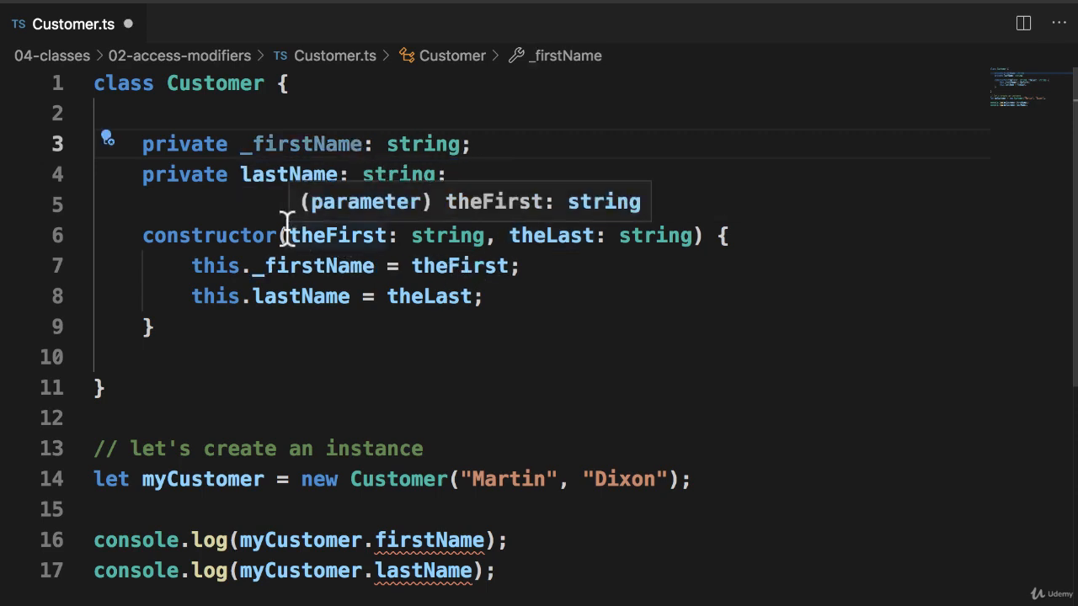
mouse_move(236, 174)
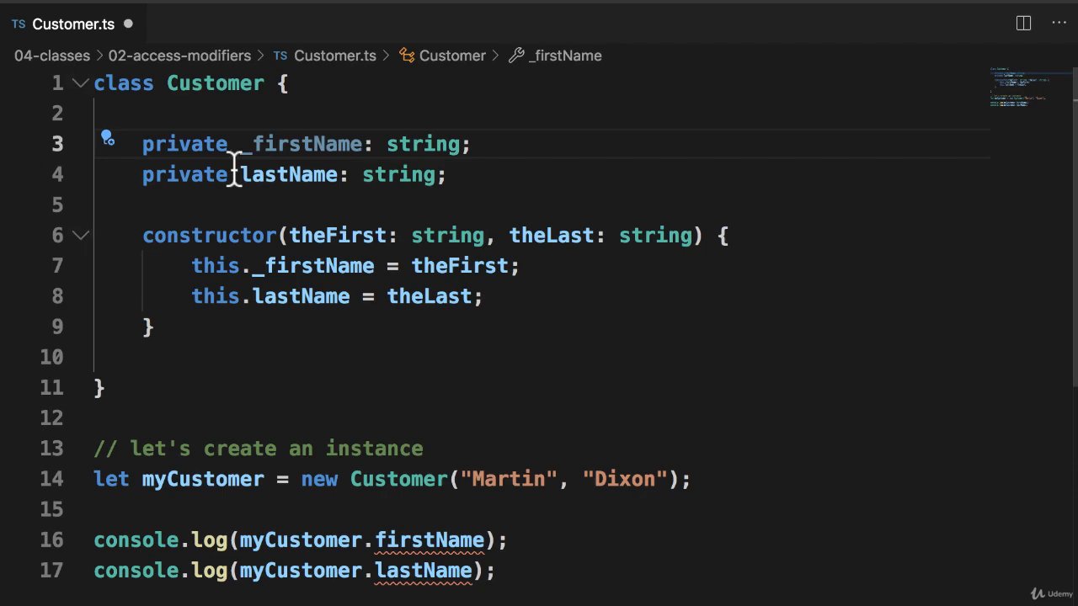
right_click(286, 173)
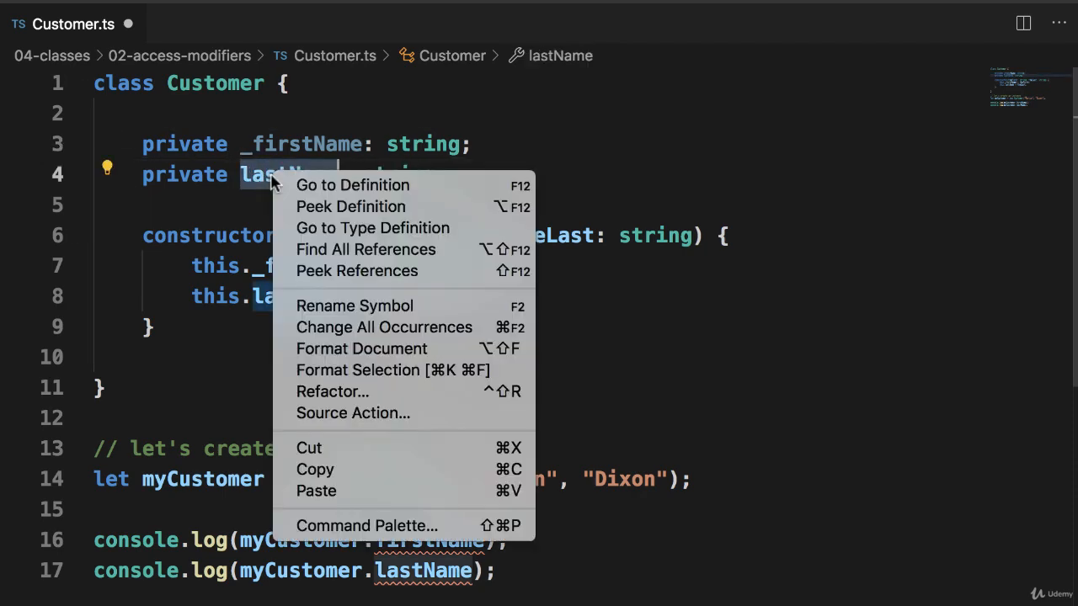
mouse_move(324, 293)
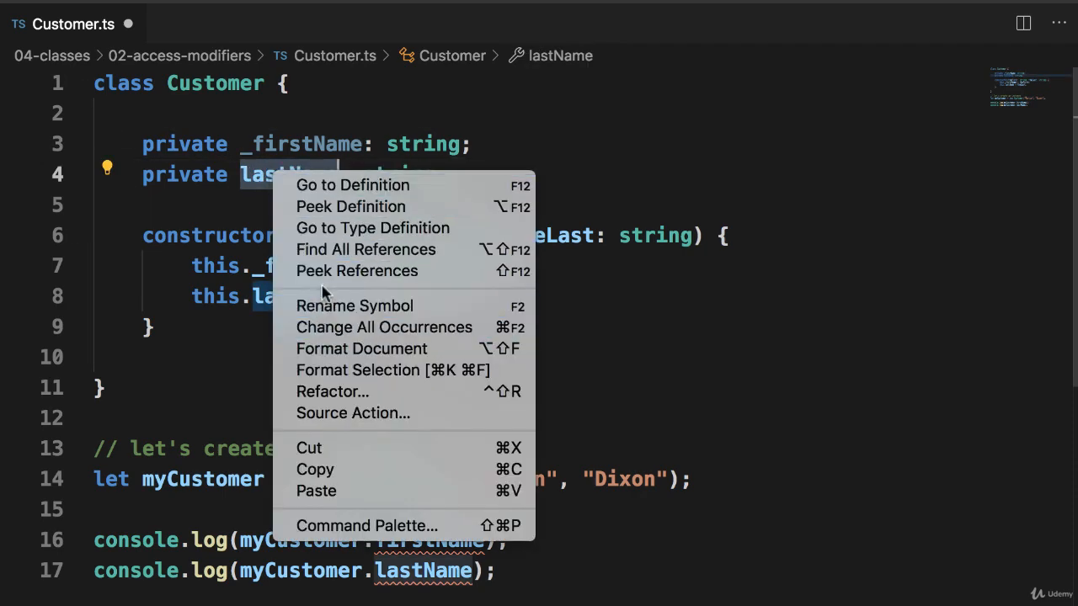
click(354, 307)
text(_)
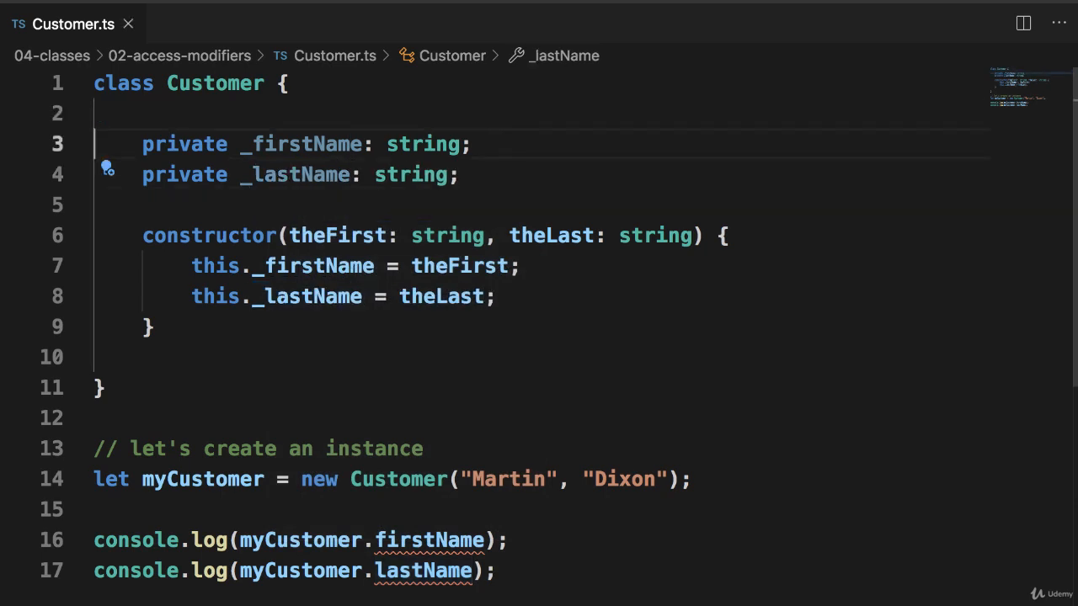
drag(141, 145, 458, 173)
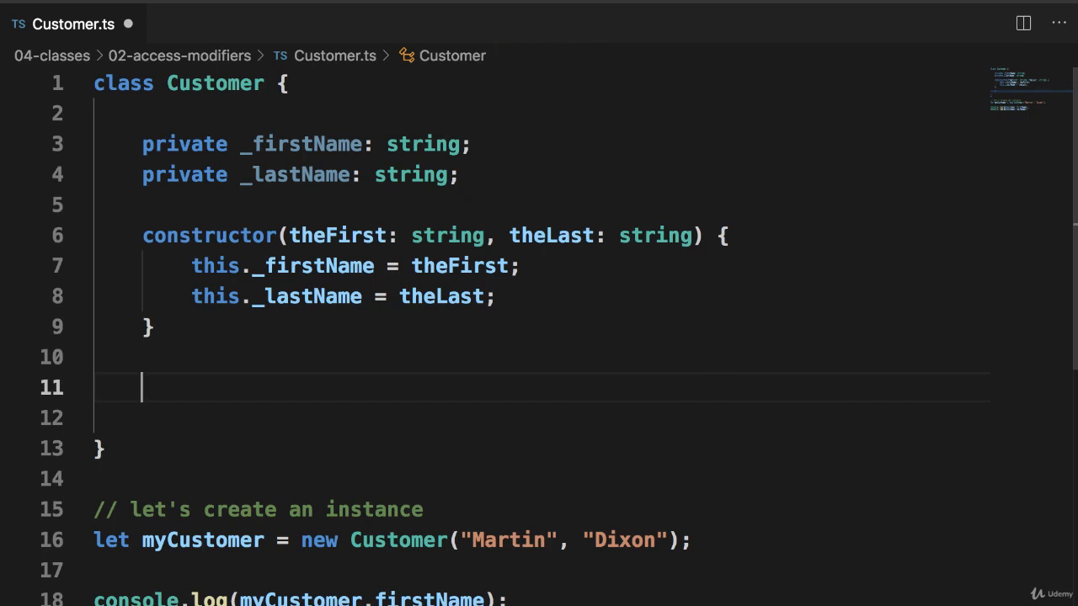
Step: Write the public get accessor for firstName returning _firstName
text(public get firstName)
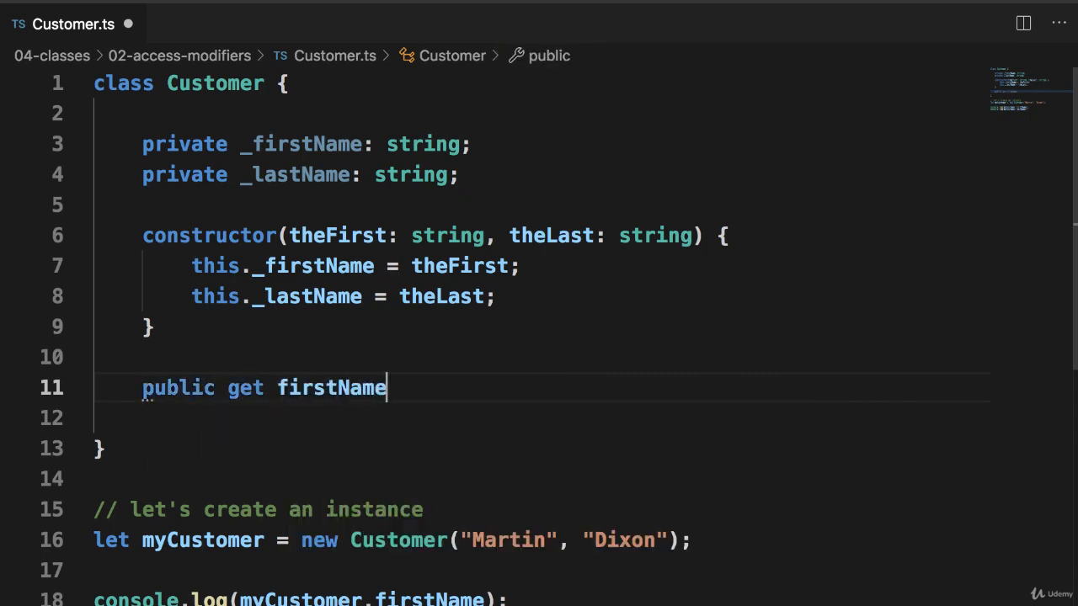
text((): string {)
click(542, 417)
text(return this._firstName)
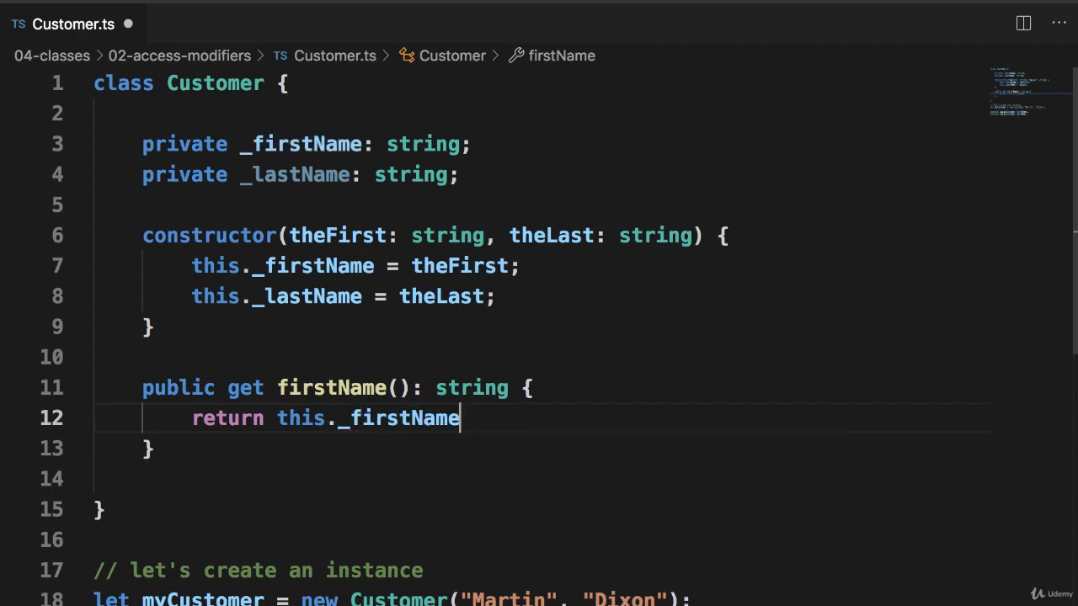
text(;)
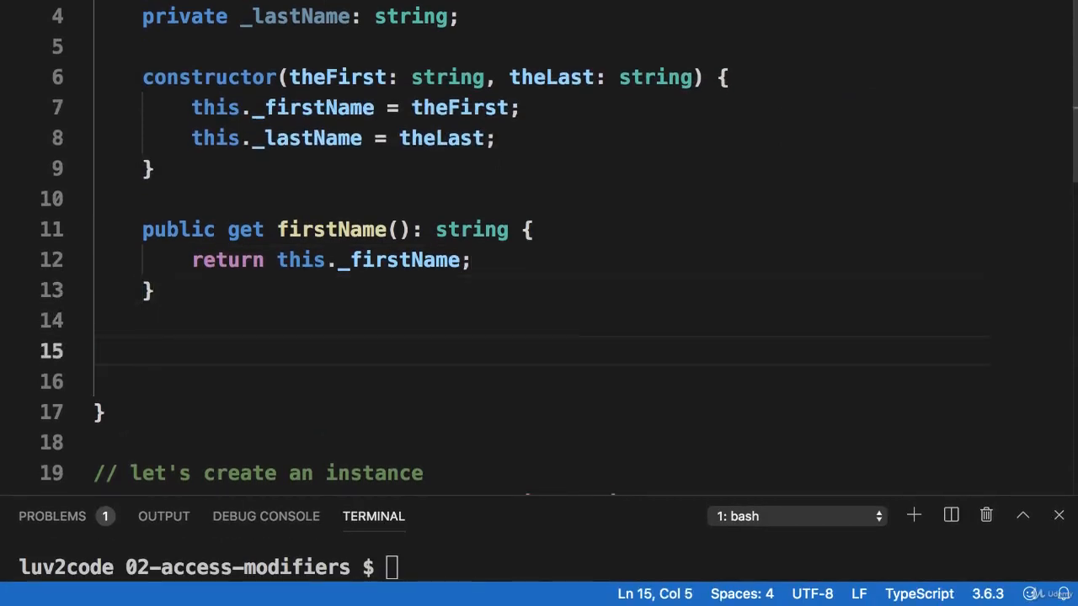
Step: Write the public set firstName(value: string) accessor assigning this._firstName = value
text(public set fir)
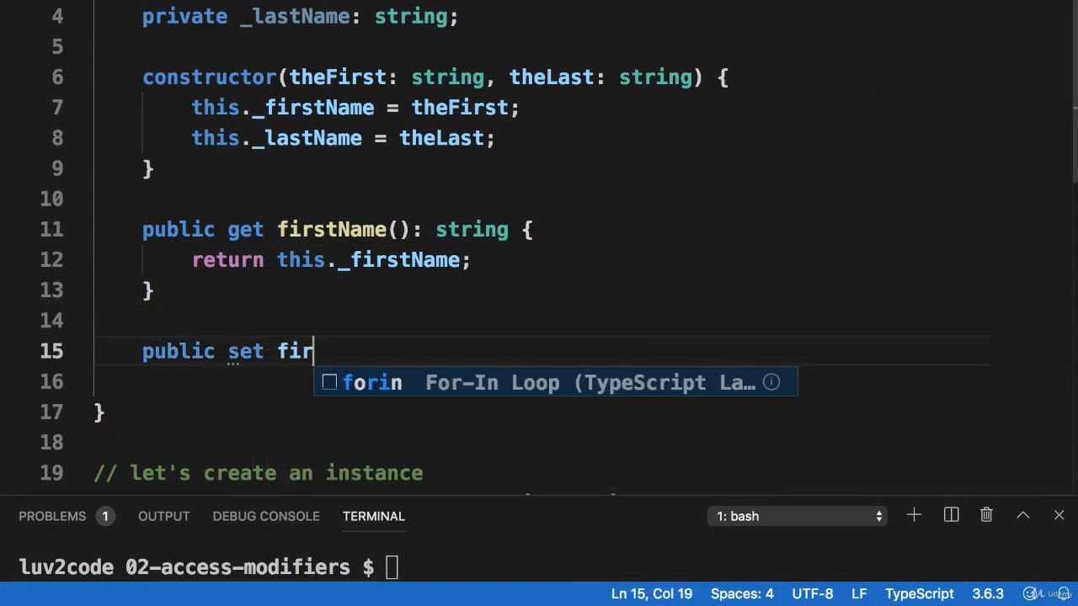
text(stName(value: string) {)
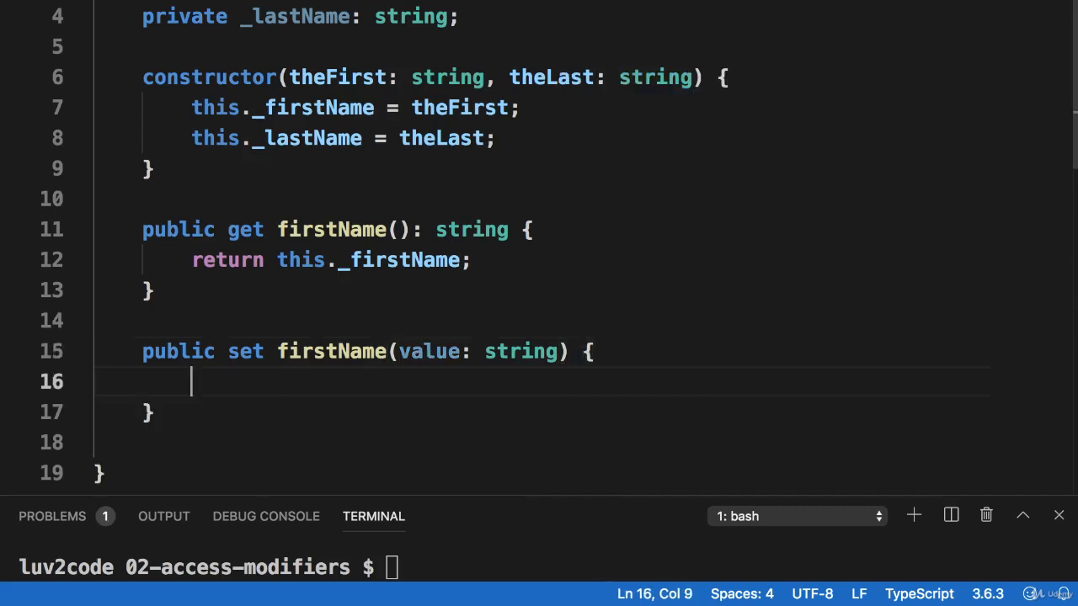
text(this._firstName = valua)
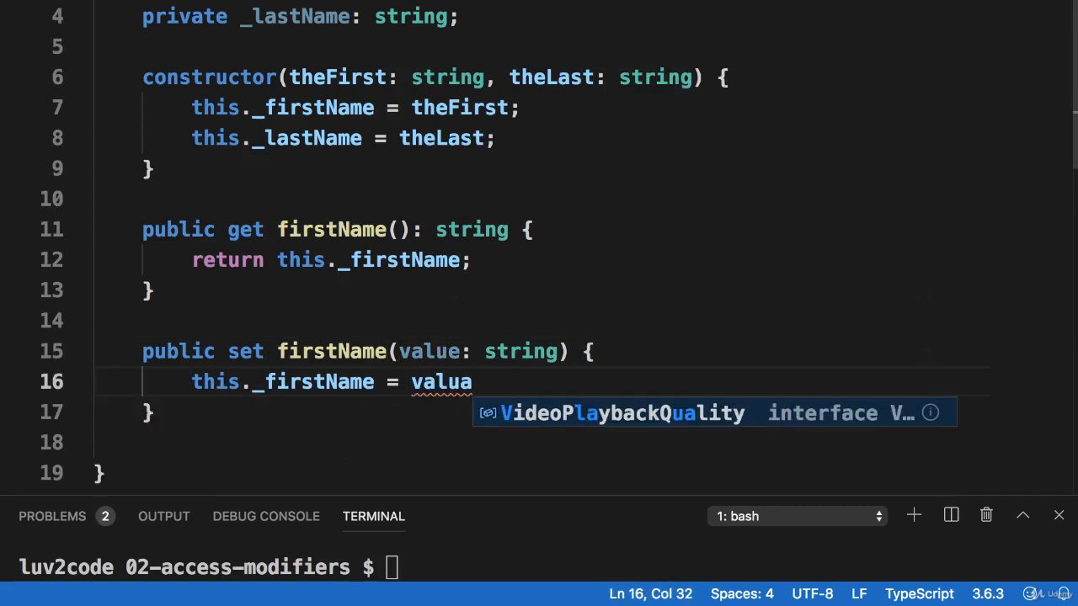
text(e;)
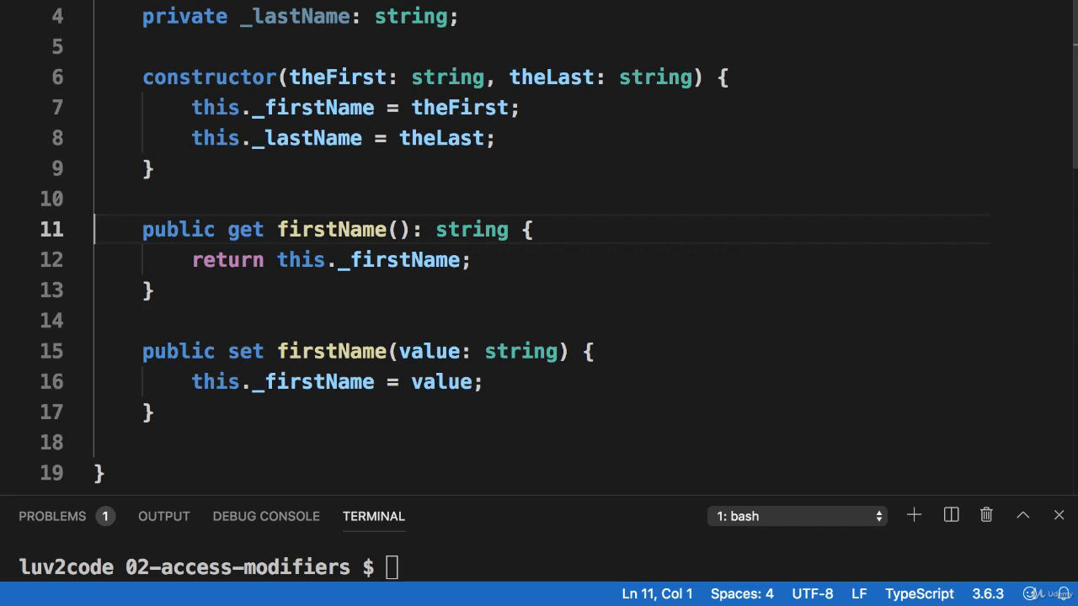
scroll(down, 3)
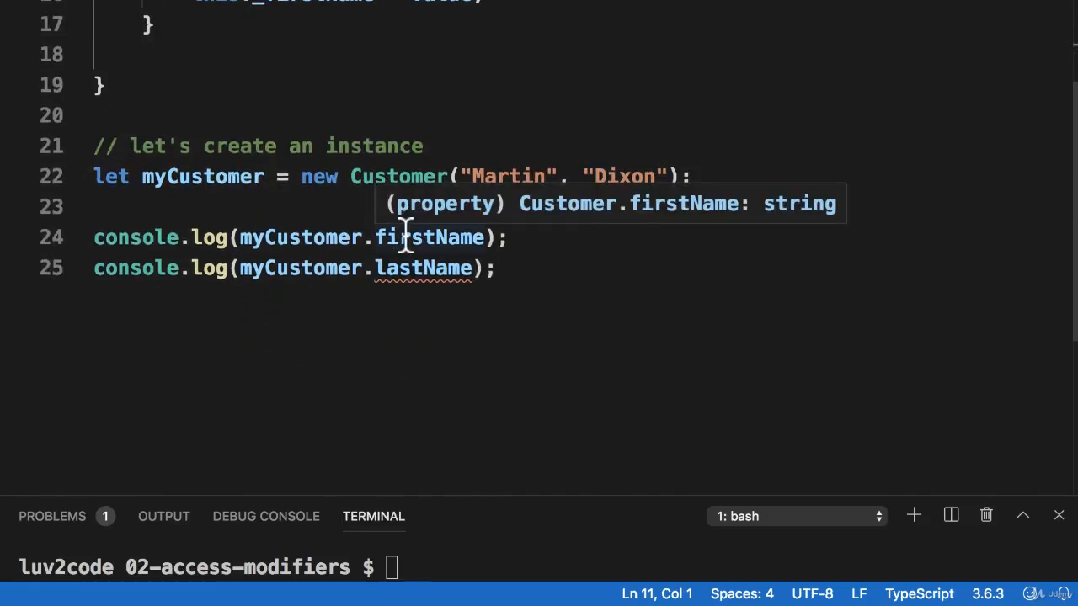
mouse_move(537, 235)
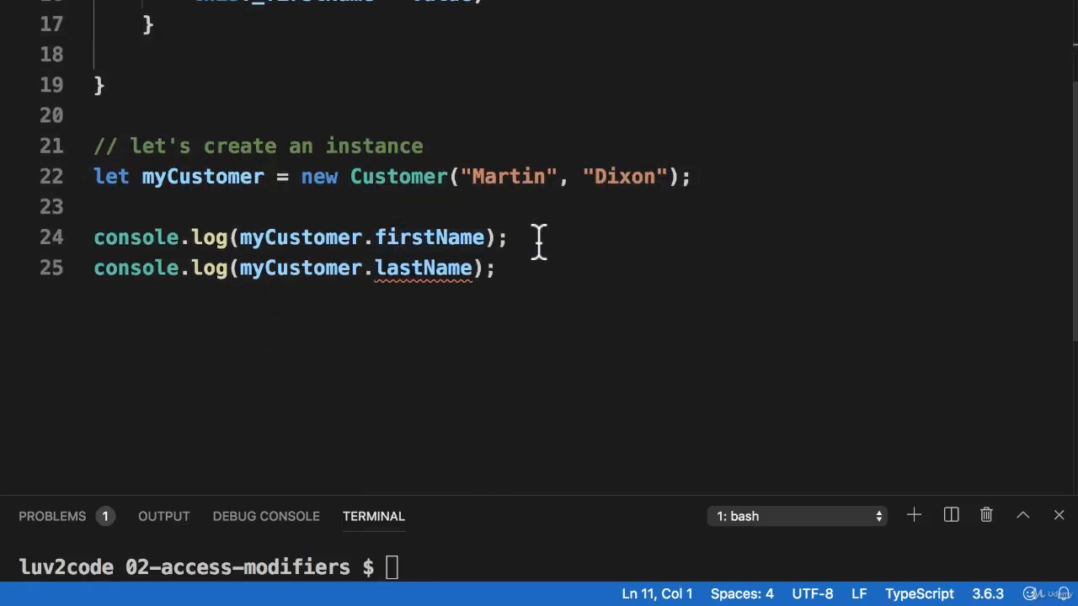
click(541, 237)
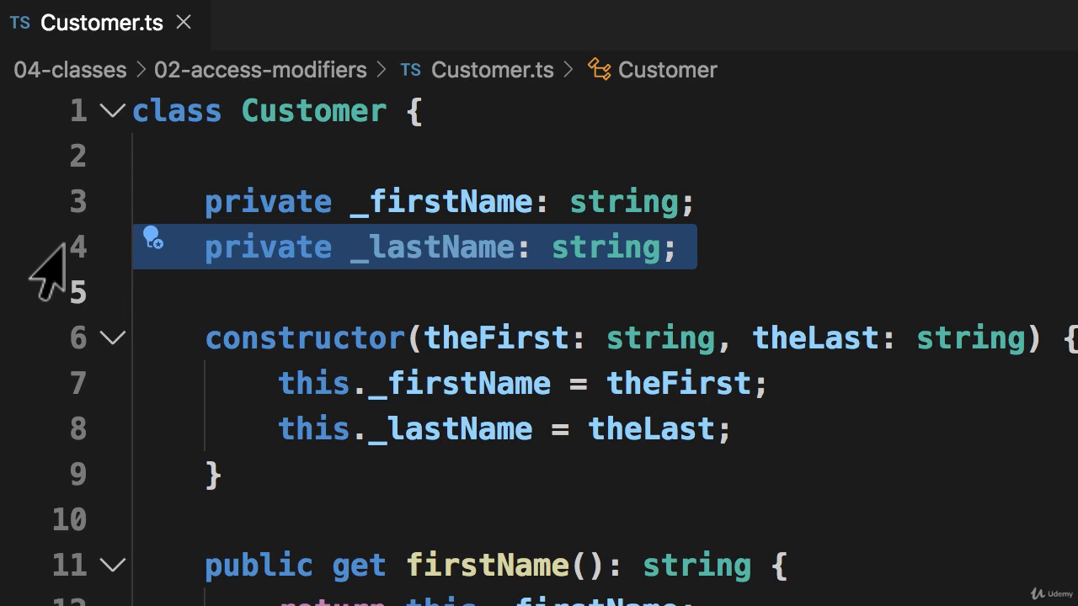
mouse_move(155, 249)
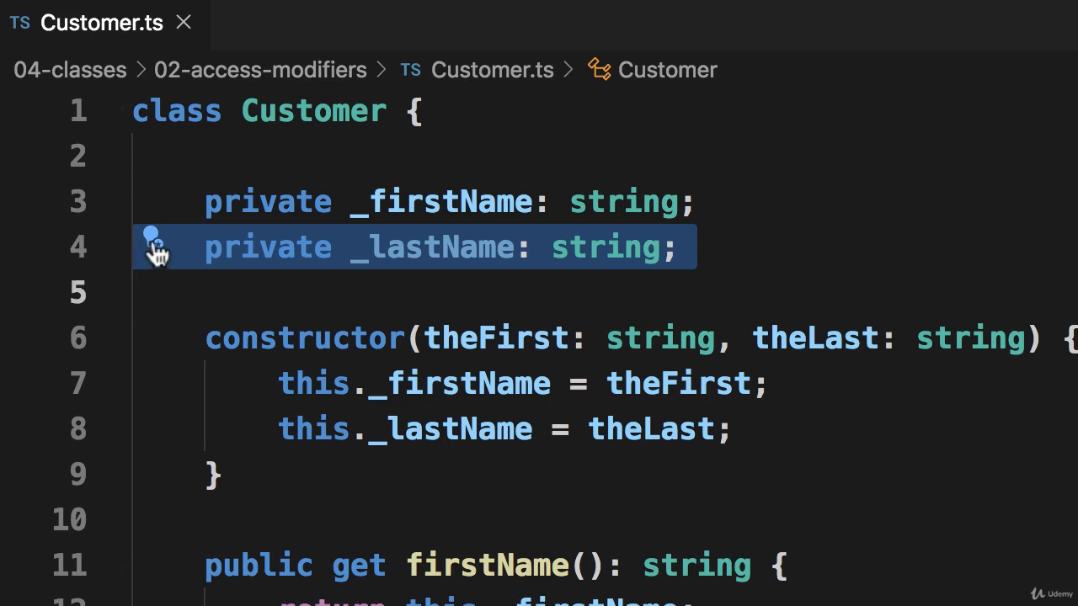
Step: Use the quick fix to generate get/set accessors for _lastName and select the generated block
click(151, 242)
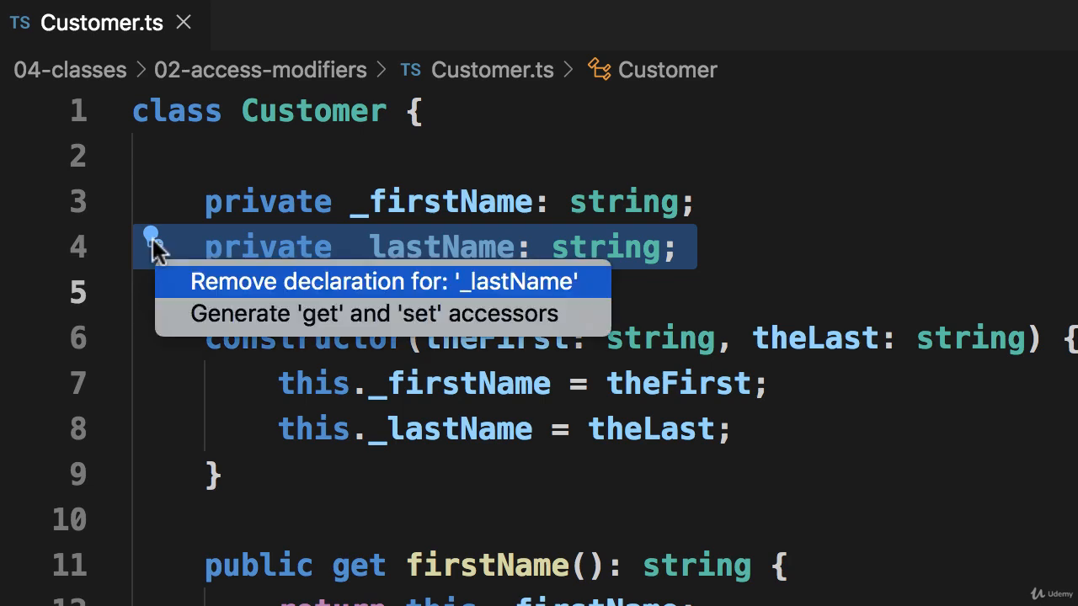
mouse_move(182, 323)
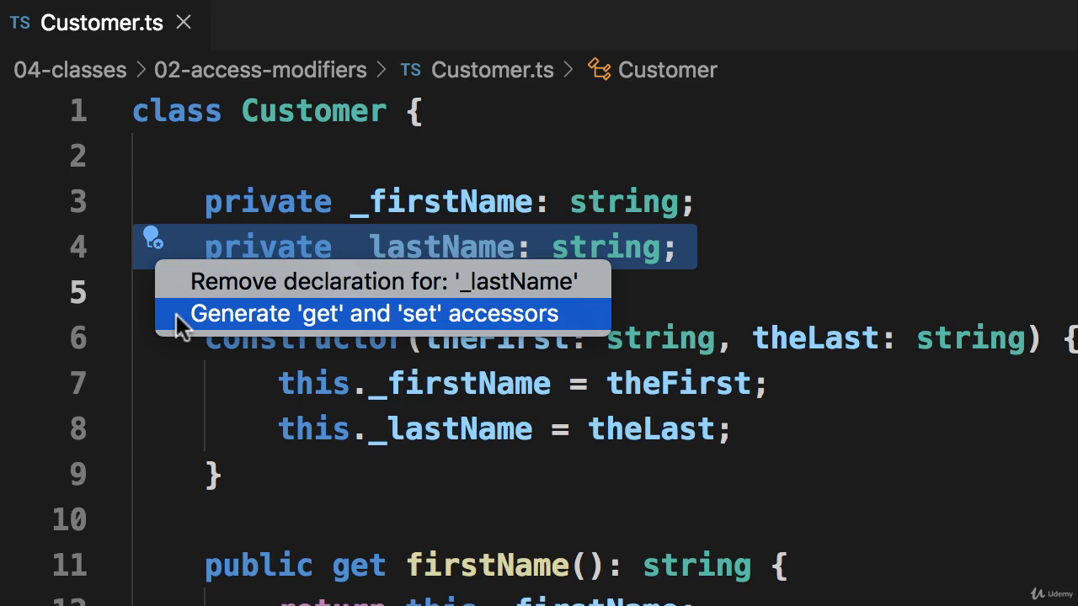
click(375, 314)
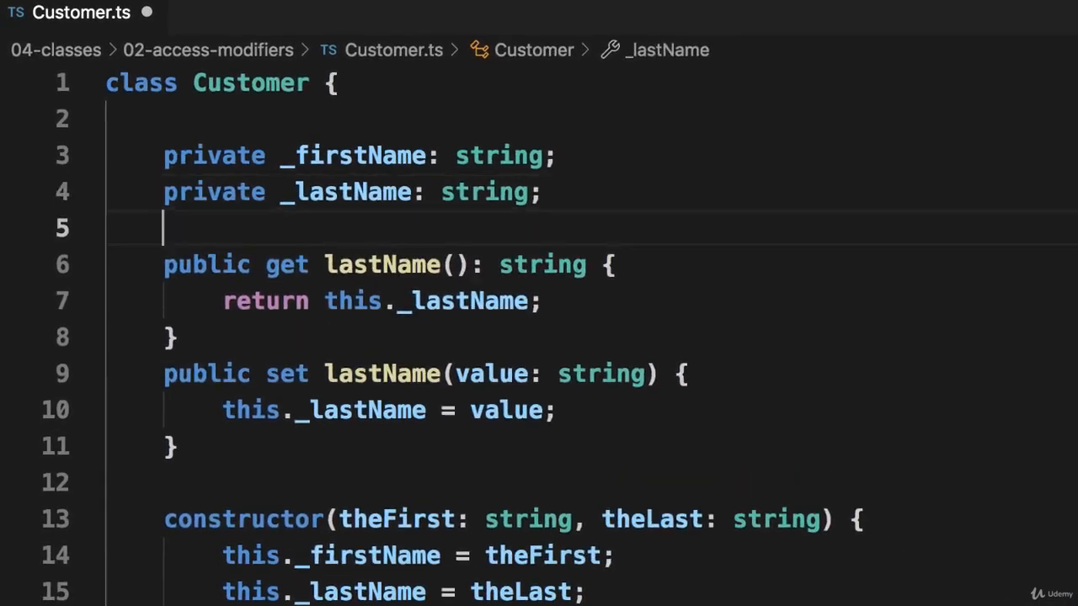
drag(165, 264, 177, 448)
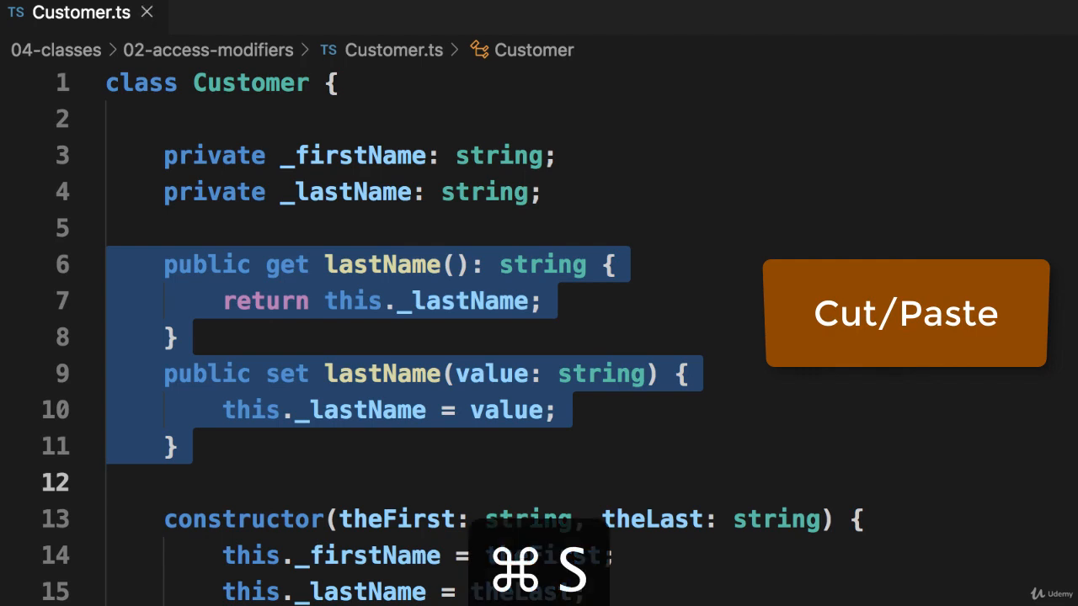
Step: Cut the lastName accessors, paste them after the firstName setter, and save Customer.ts
key(cmd+x)
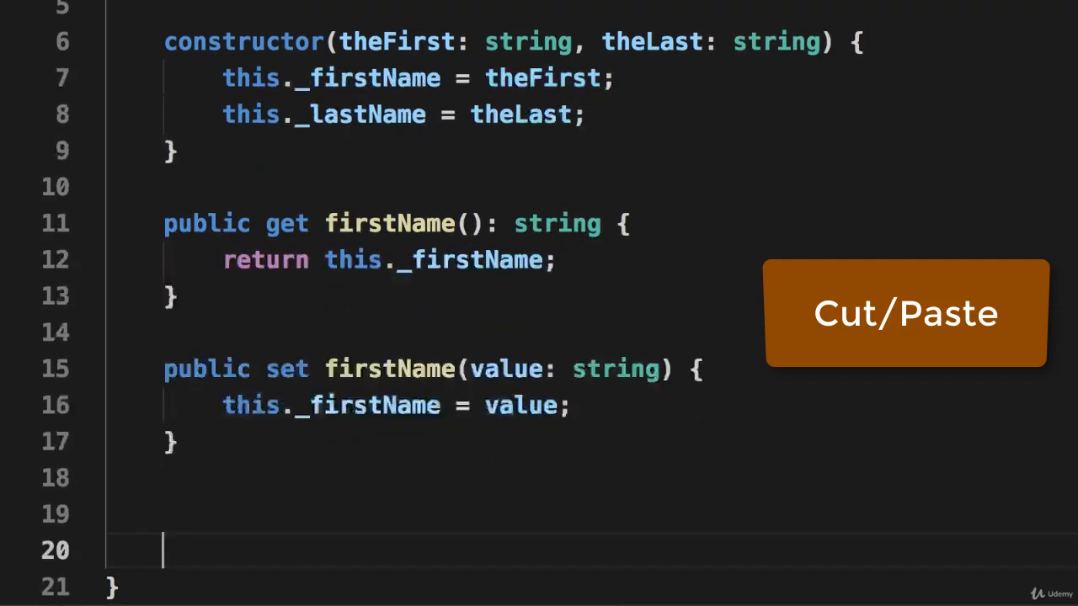
key(cmd+v)
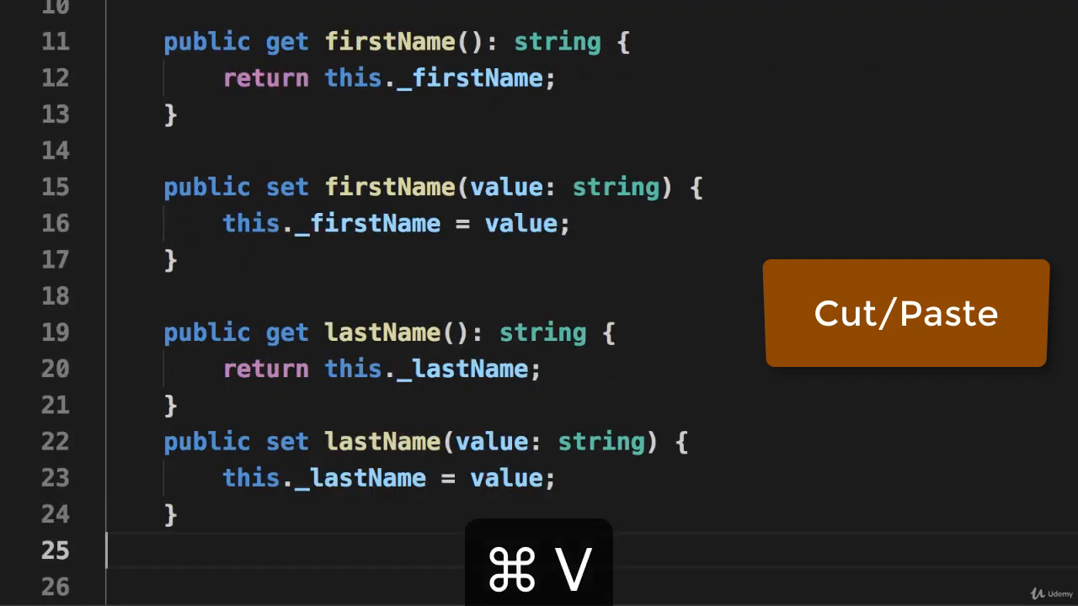
key(cmd+s)
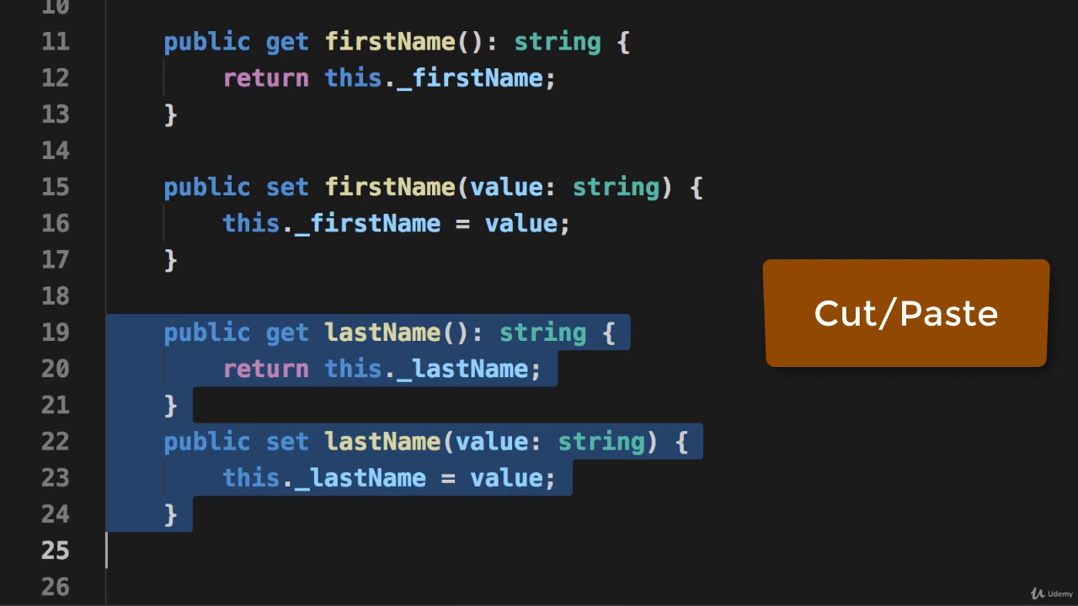
key(cmd+s)
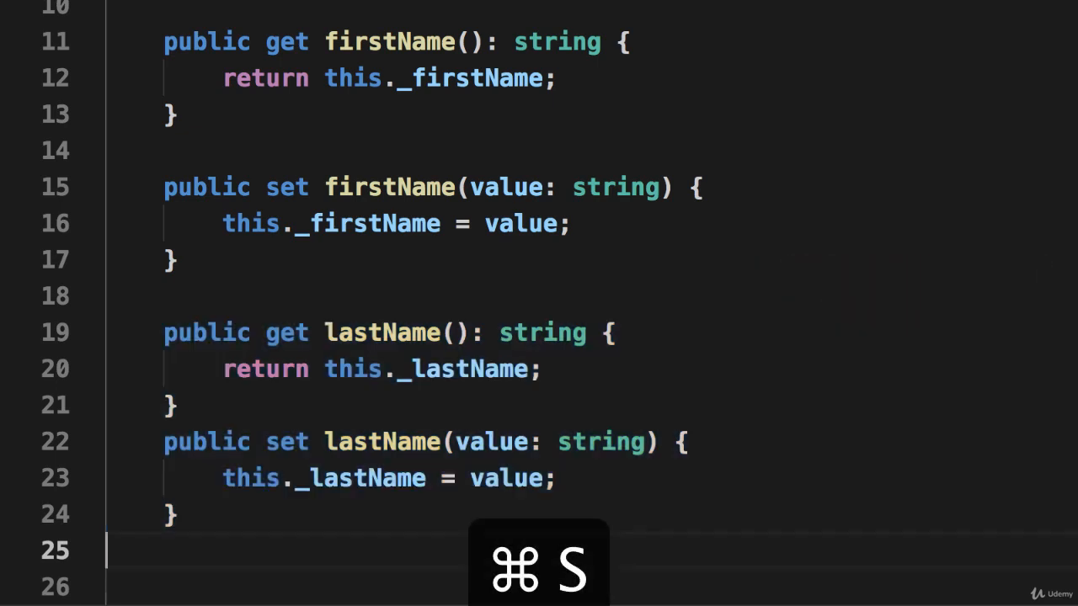
key(cmd+s)
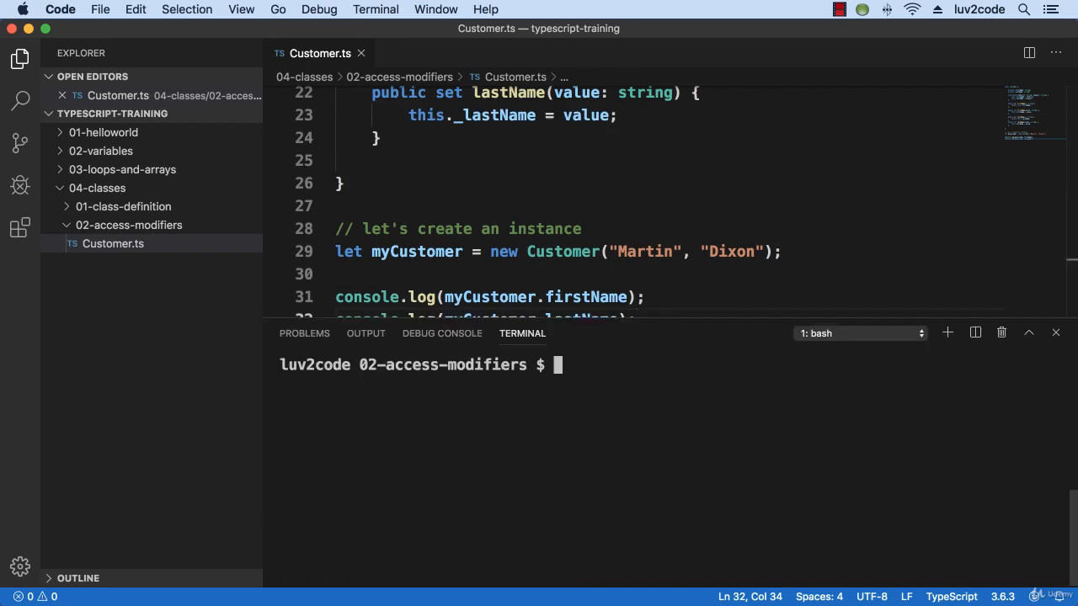
Step: Run tsc --noEmitOnError Customer.ts, getting eight TS1056 accessor errors, then start clearing the terminal
text(tsc --noEmitOnError Customer.ts)
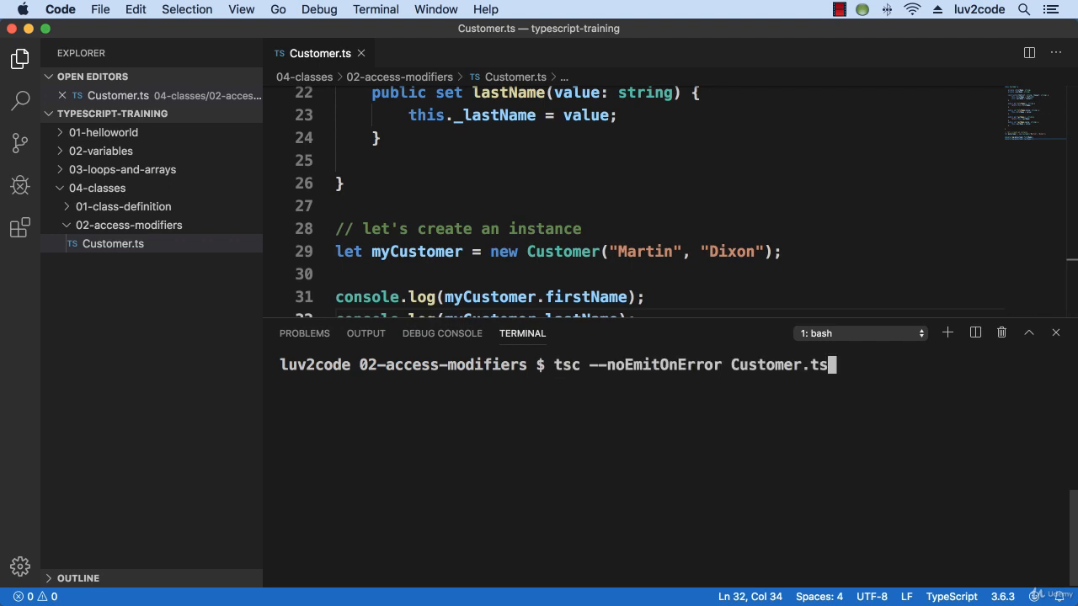
key(Enter)
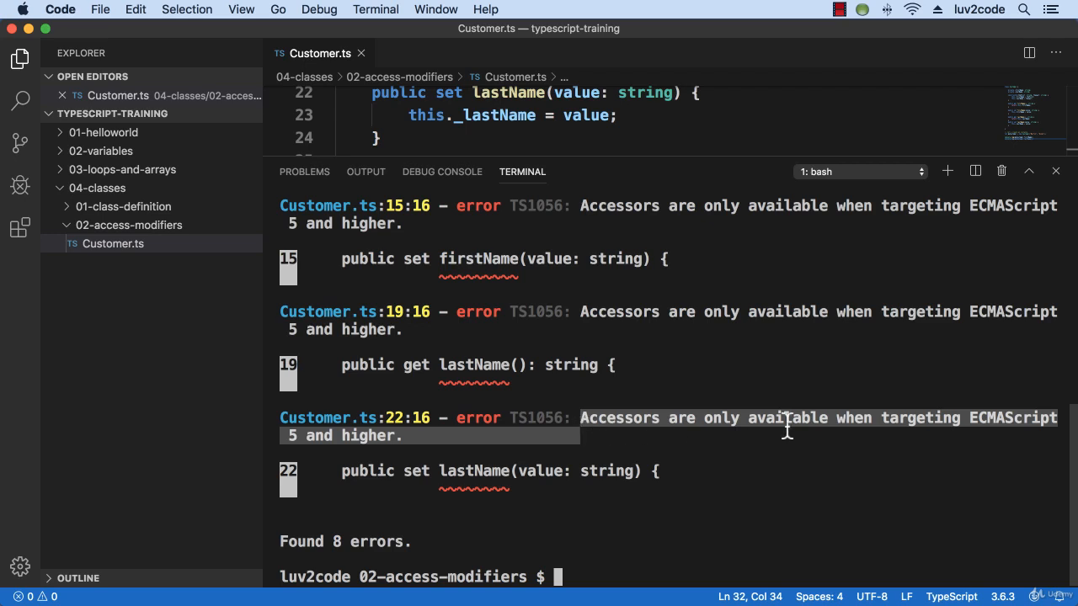
mouse_move(689, 534)
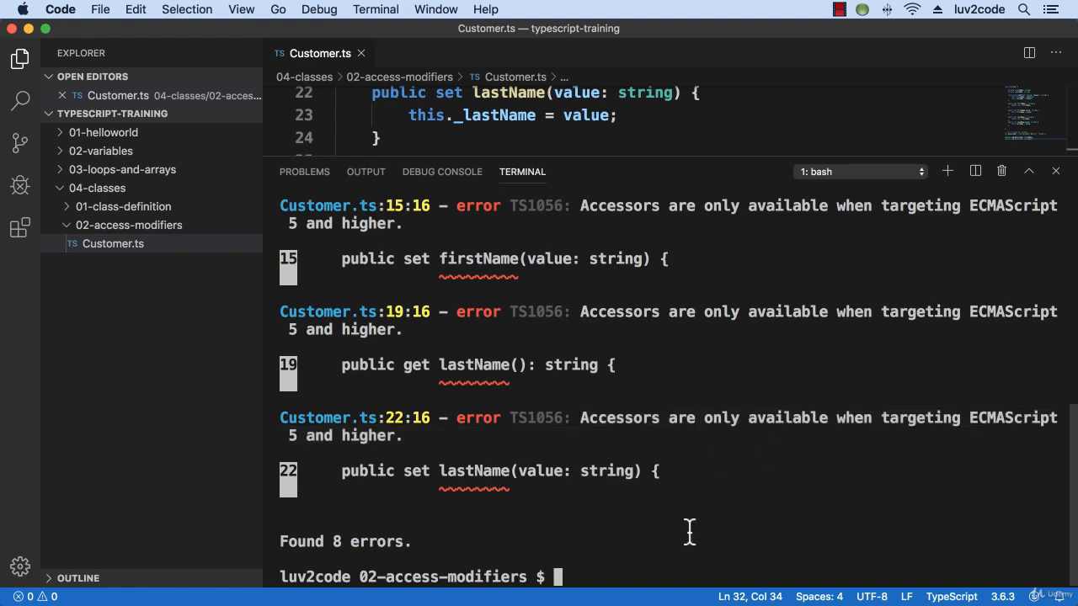
text(clea)
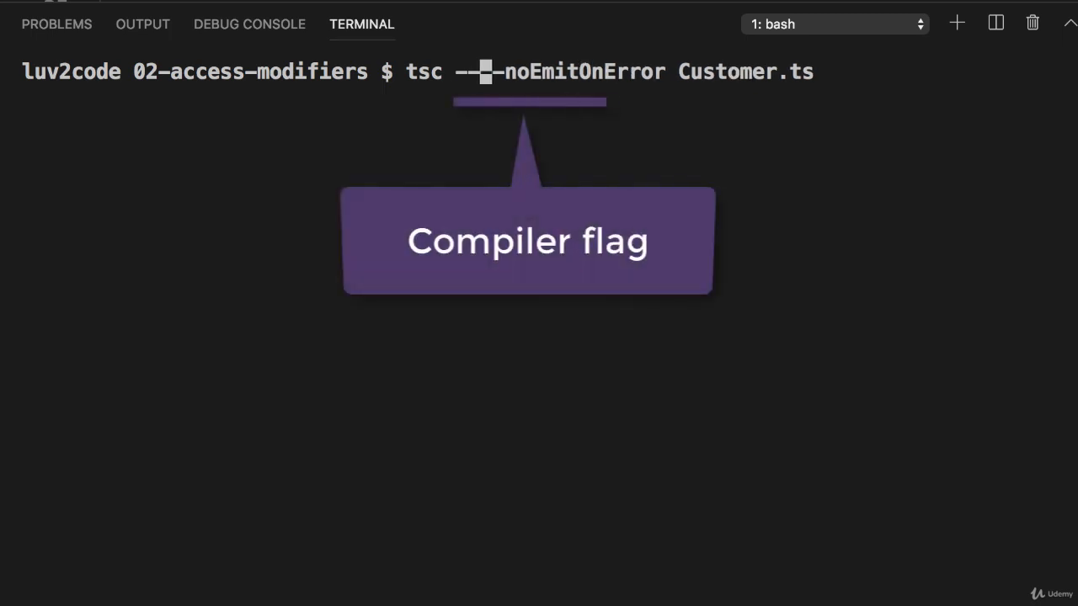
Step: Recompile Customer.ts with --target ES5 added, producing no errors
text(target E-)
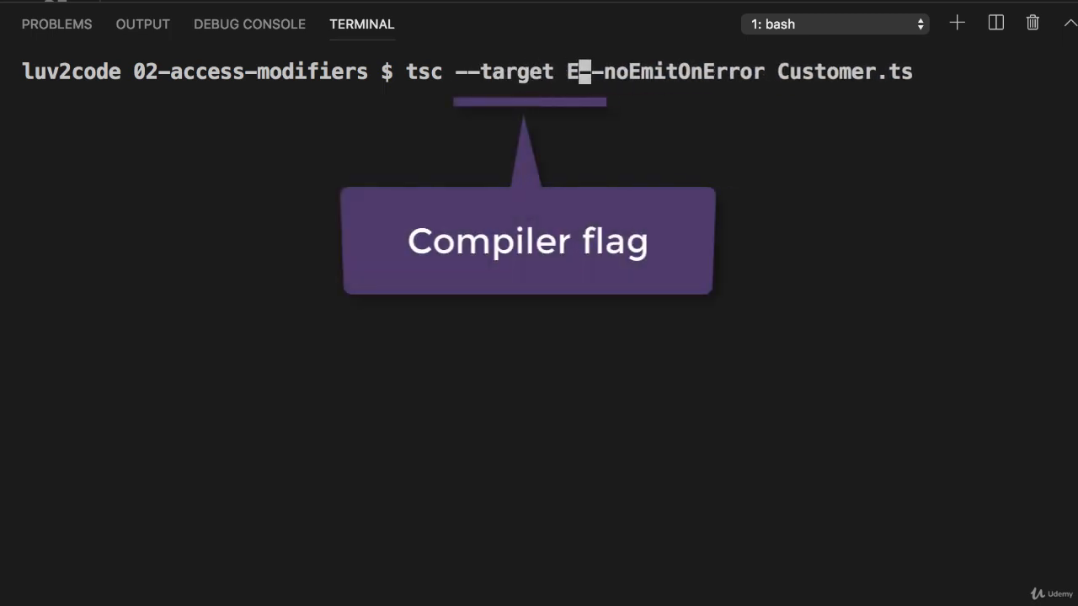
text(S5)
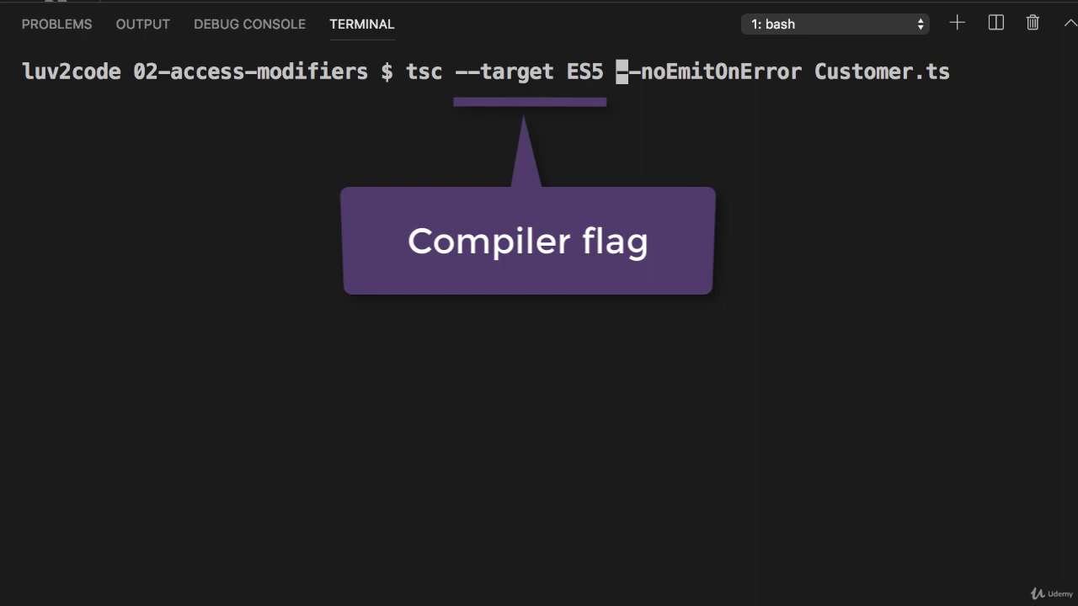
key(Enter)
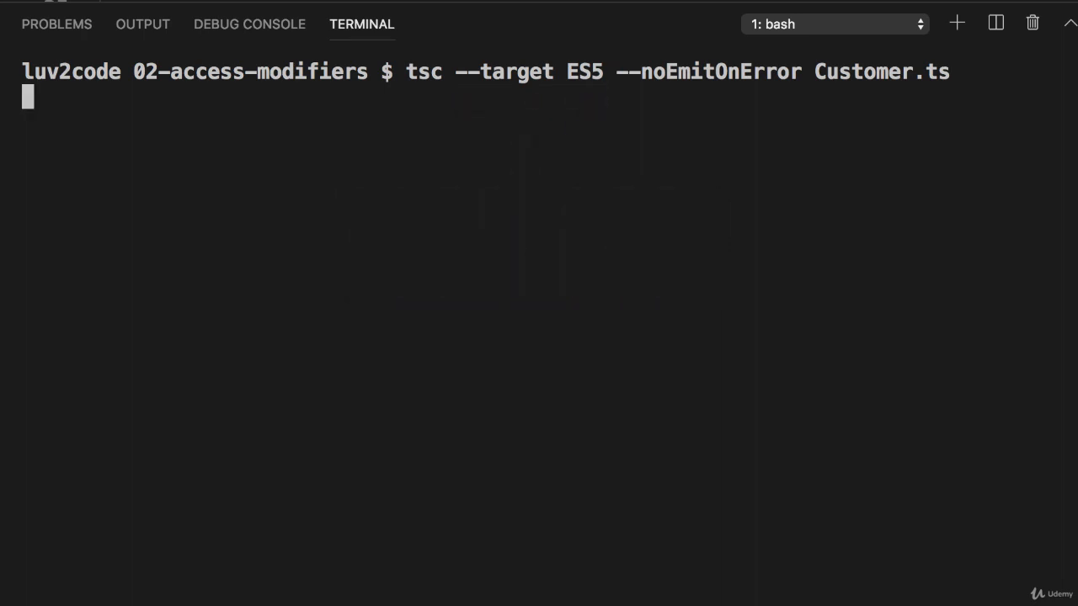
key(Enter)
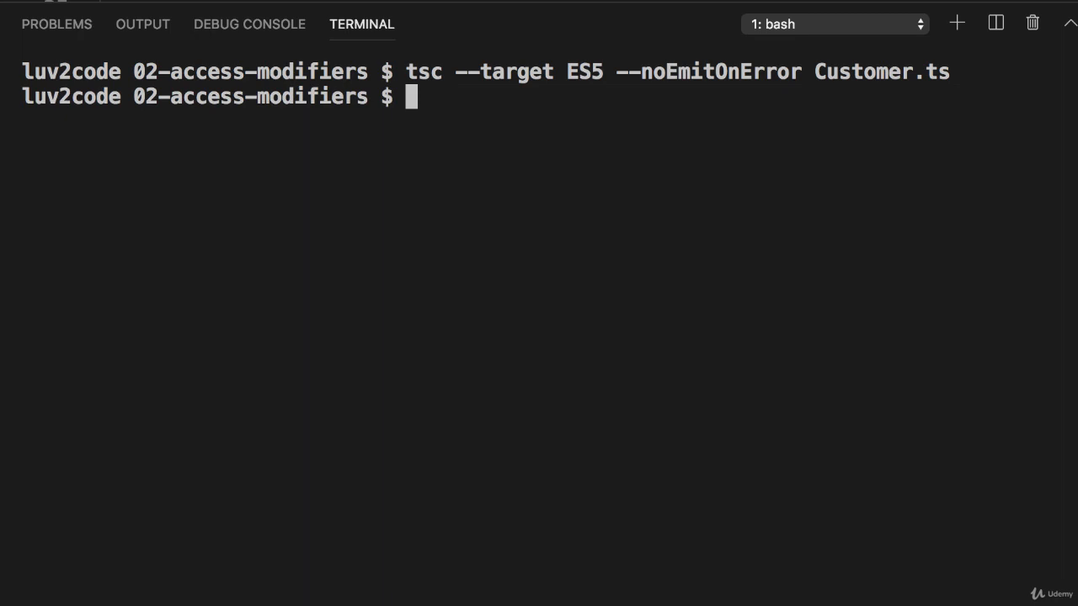
Step: Run node Customer.js, printing Martin and Dixon
text(node Cu)
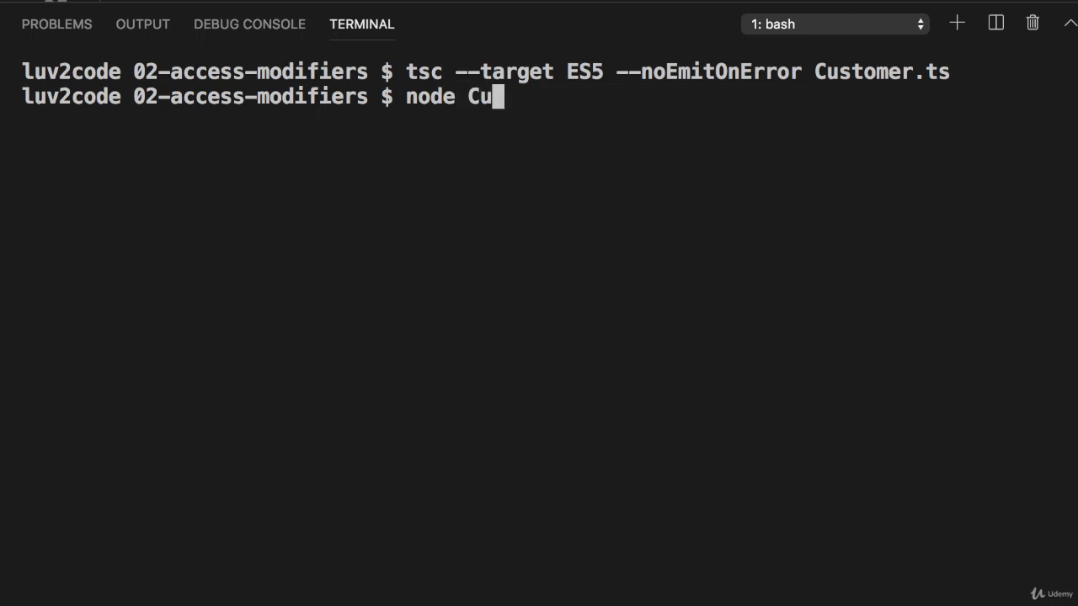
key(Enter)
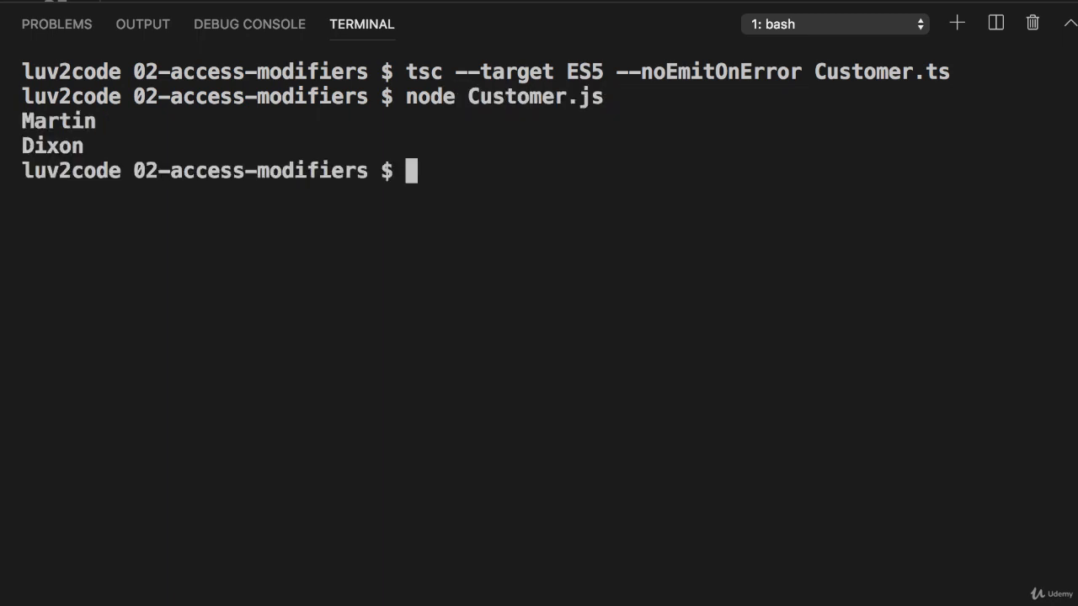